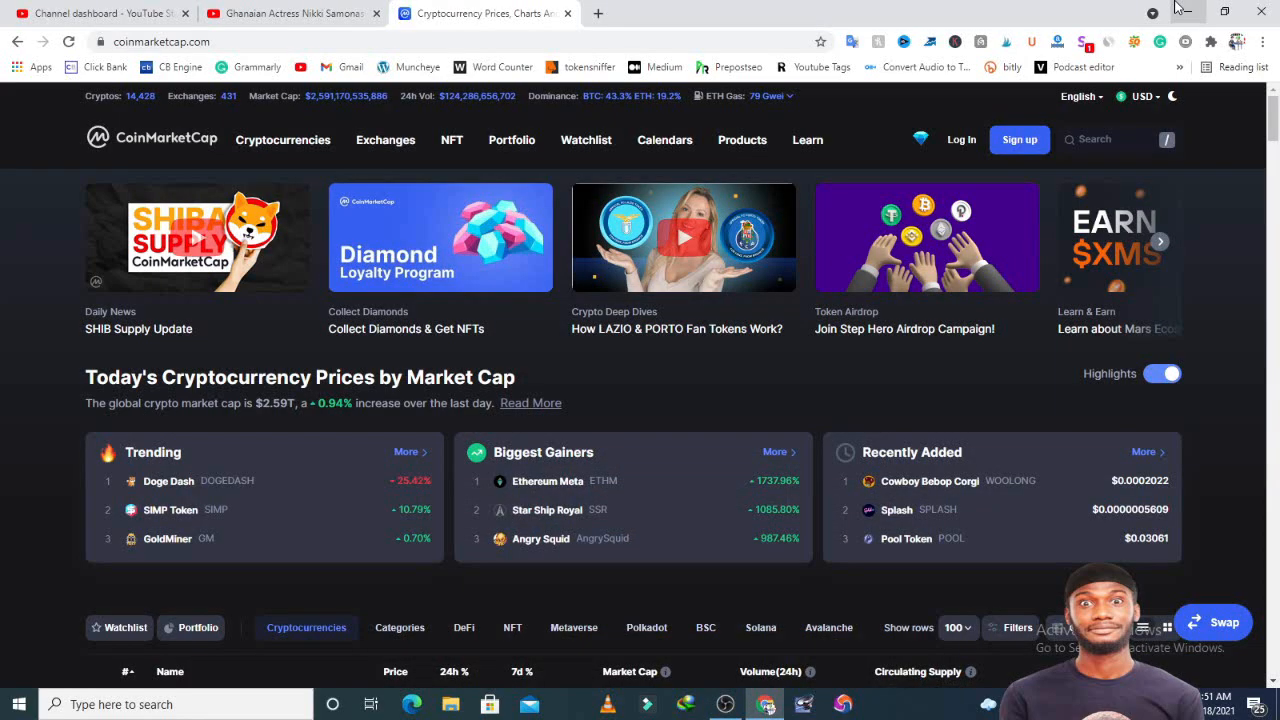
pyautogui.moveTo(1193, 11)
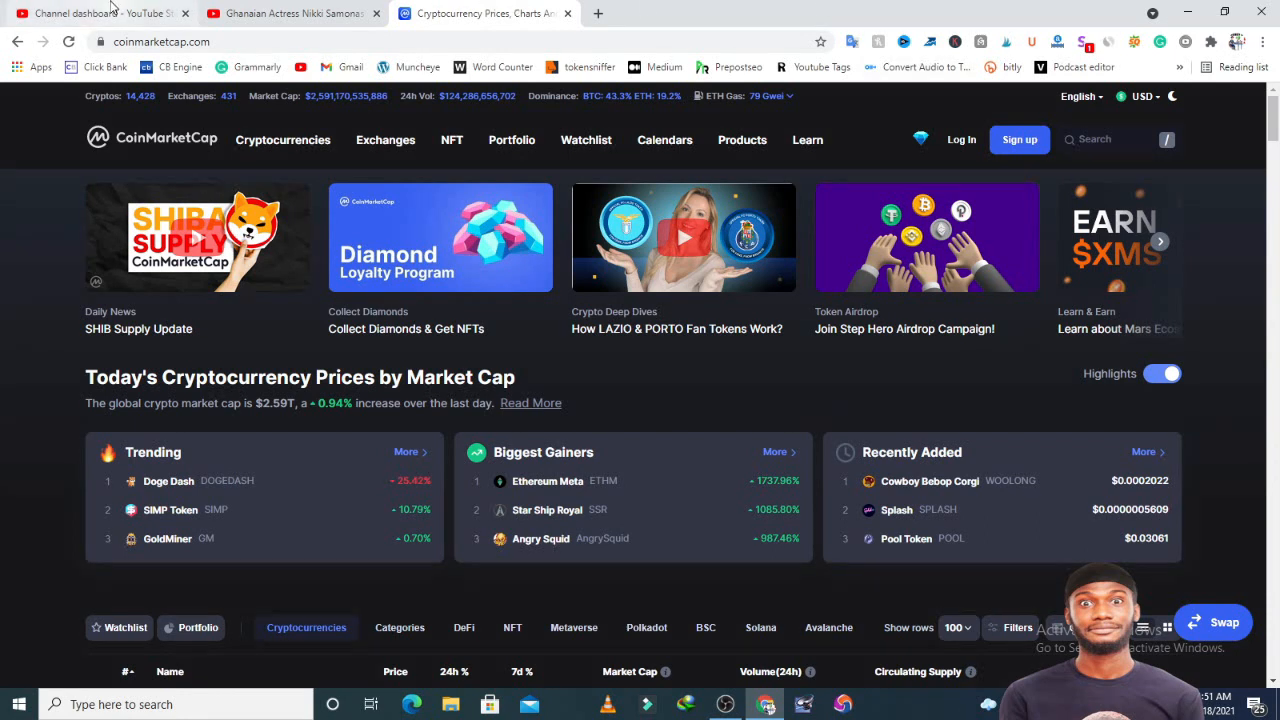
pyautogui.moveTo(485, 13)
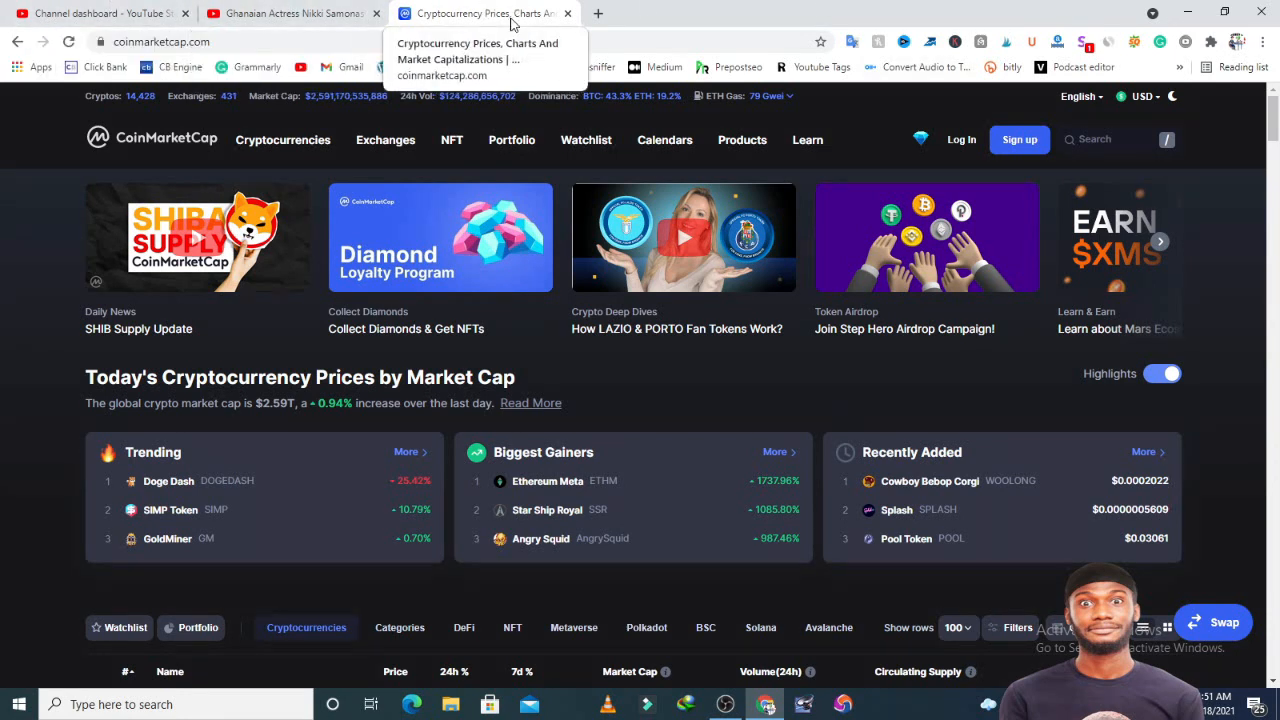
# Open YouTube in a new tab beside CoinMarketCap.
pyautogui.click(598, 13)
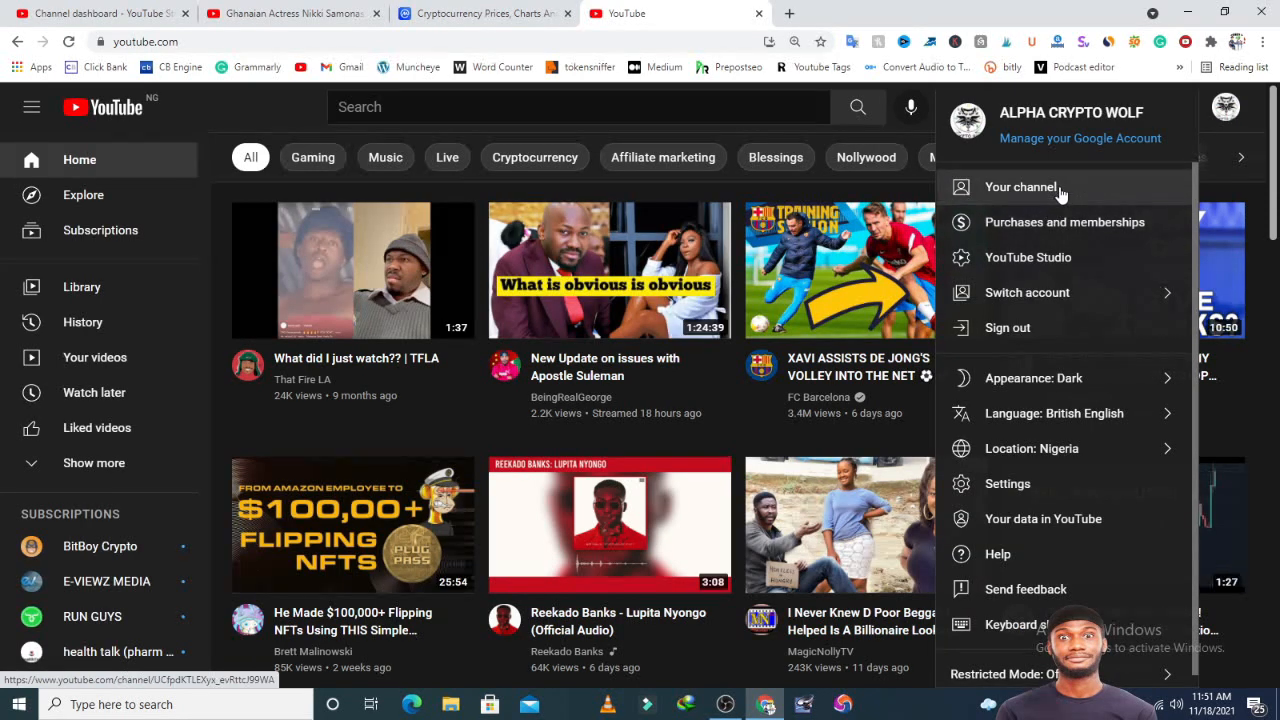
# Open 'Your channel' and scroll through its Shorts and Uploads.
pyautogui.click(1019, 187)
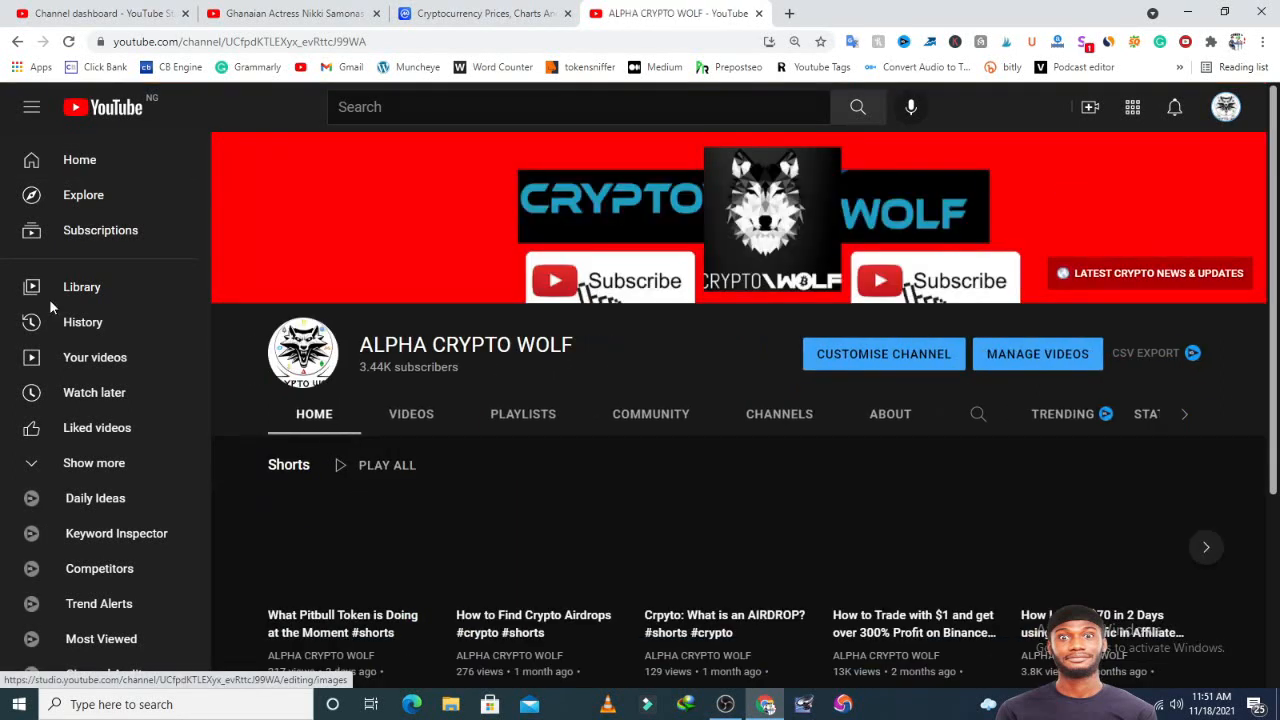
pyautogui.scroll(-3)
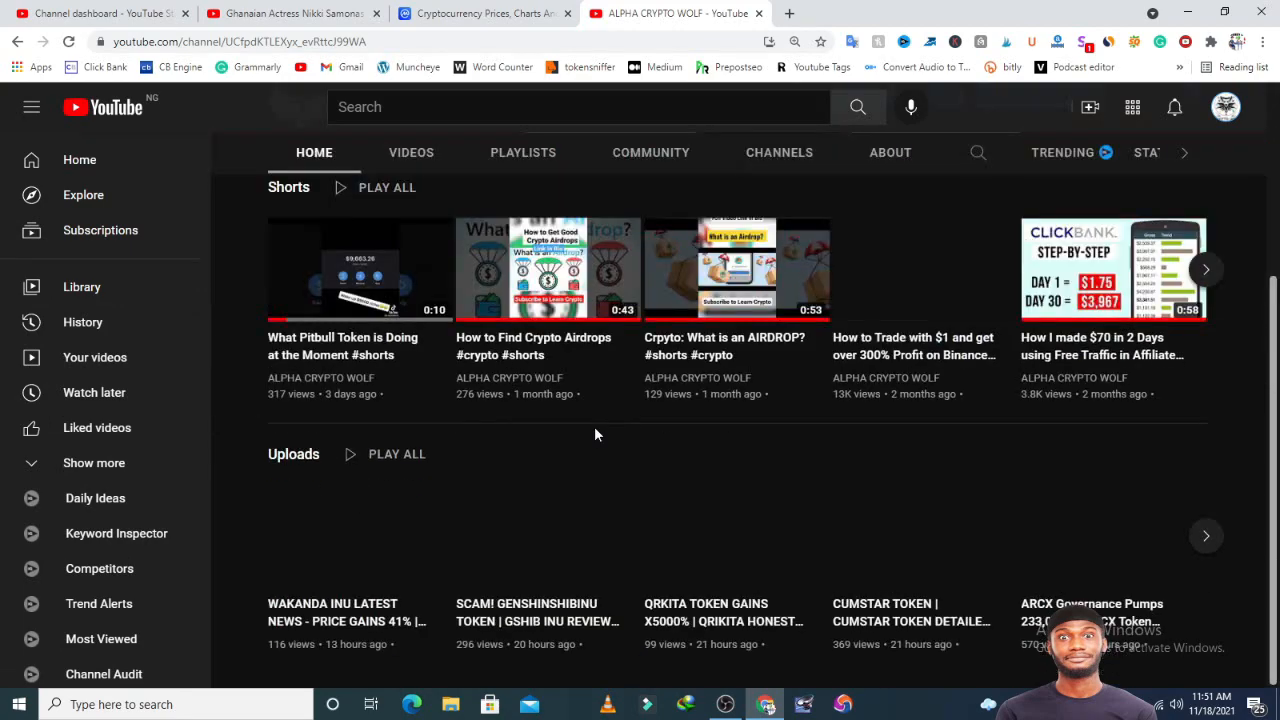
pyautogui.click(410, 152)
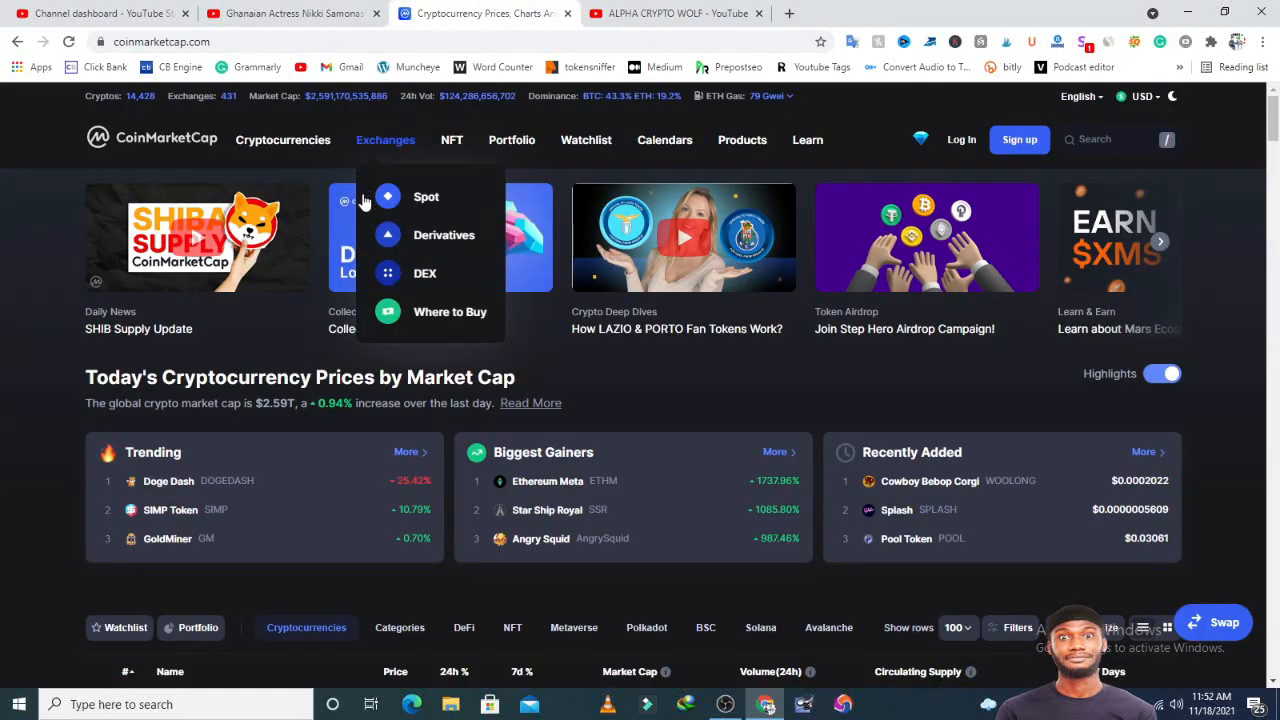
pyautogui.moveTo(600, 510)
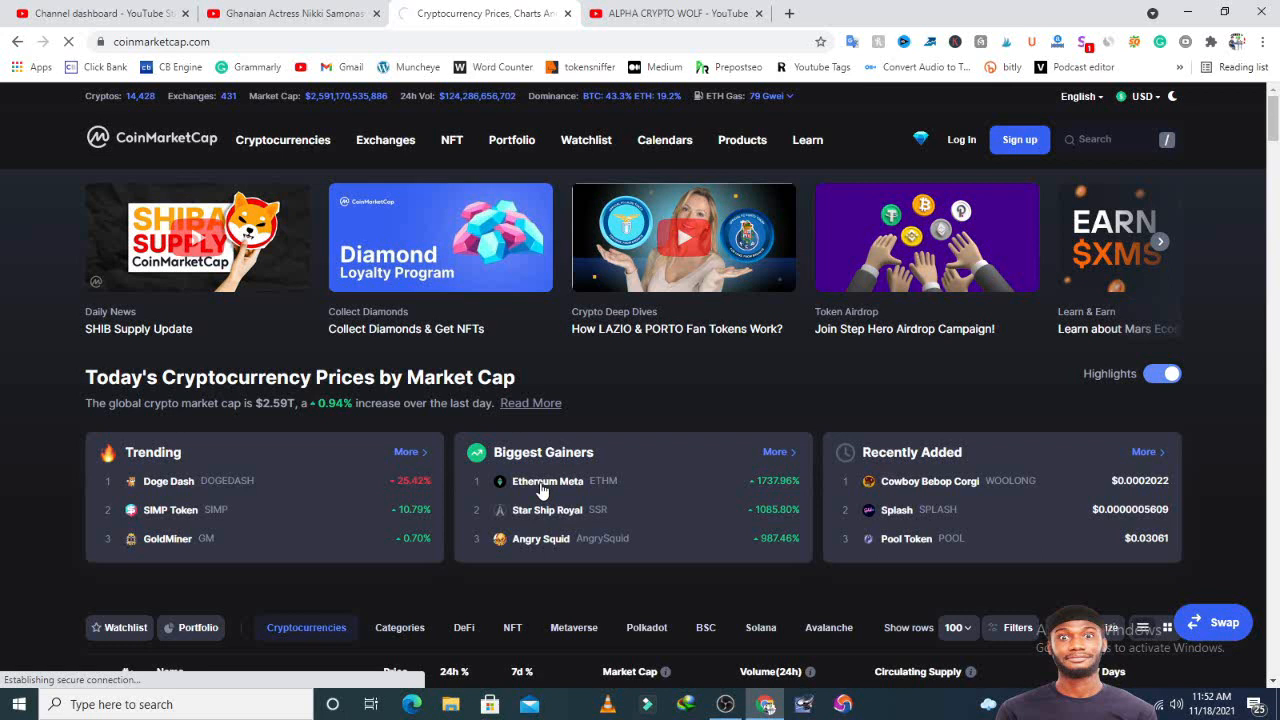
# Open Ethereum Meta's page, launch ethermeta.com, and browse the chart and ETHM live data.
pyautogui.click(547, 481)
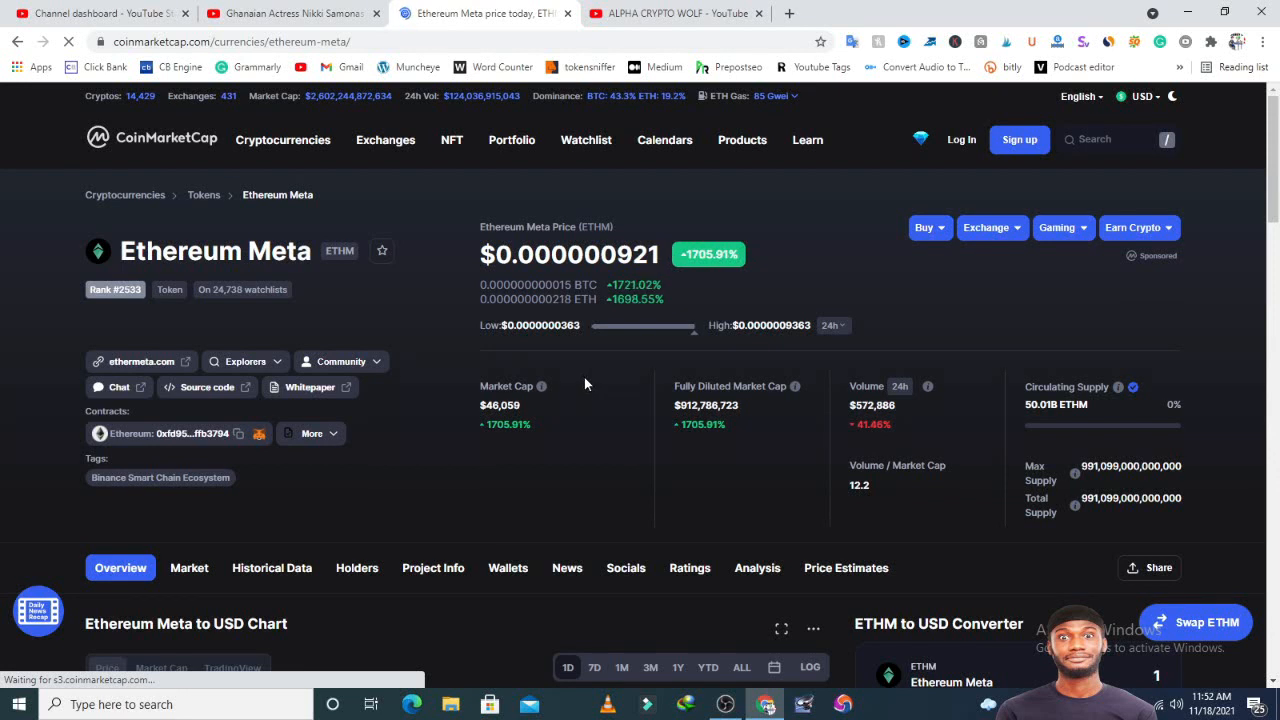
pyautogui.moveTo(257, 477)
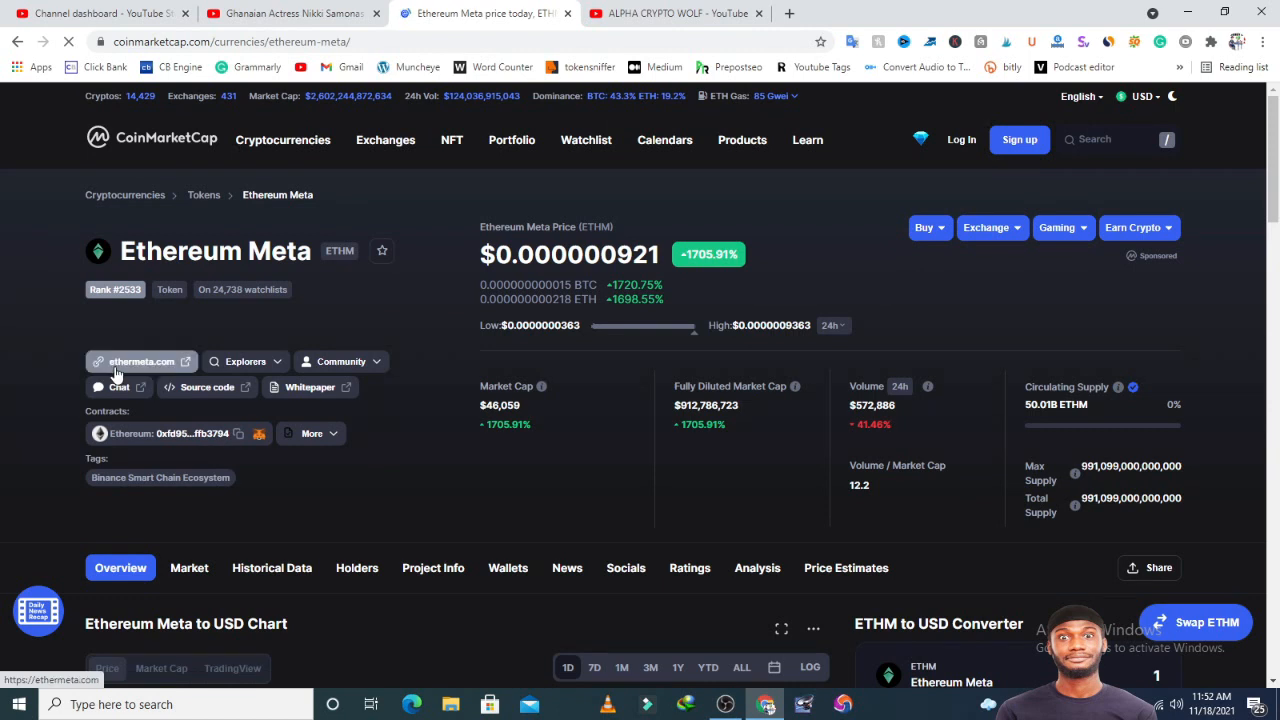
pyautogui.click(207, 387)
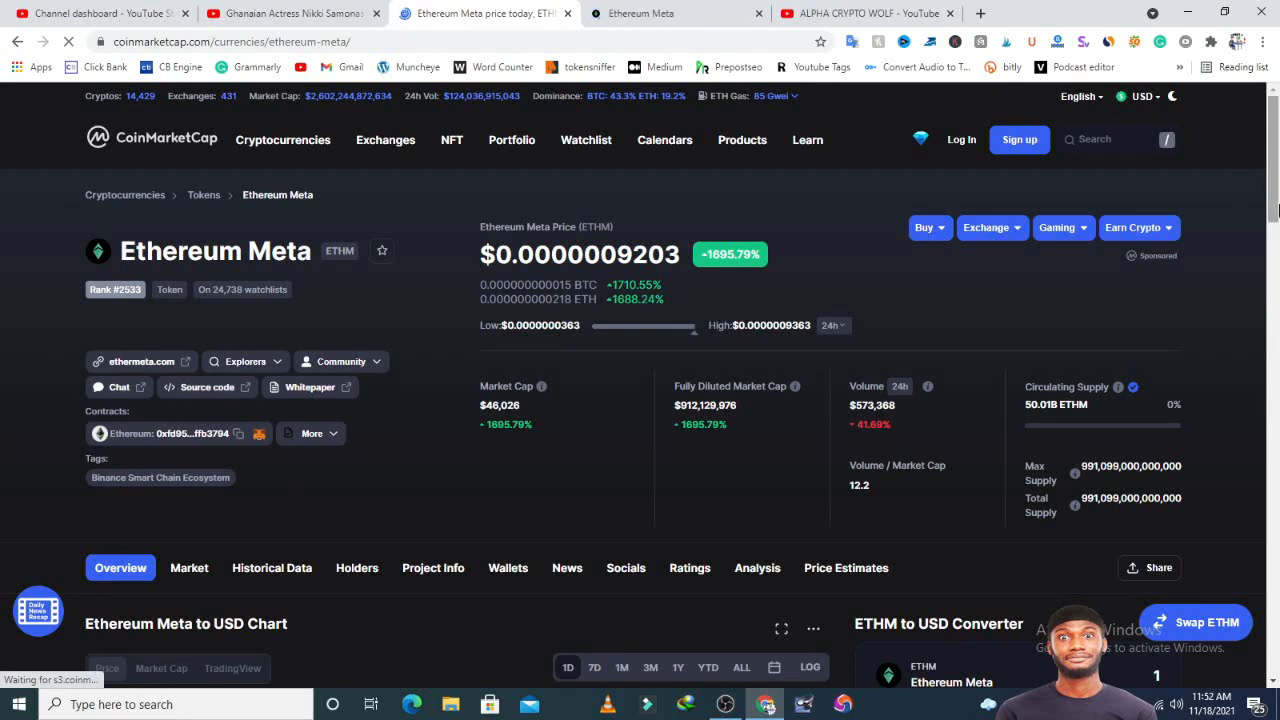
pyautogui.scroll(-3)
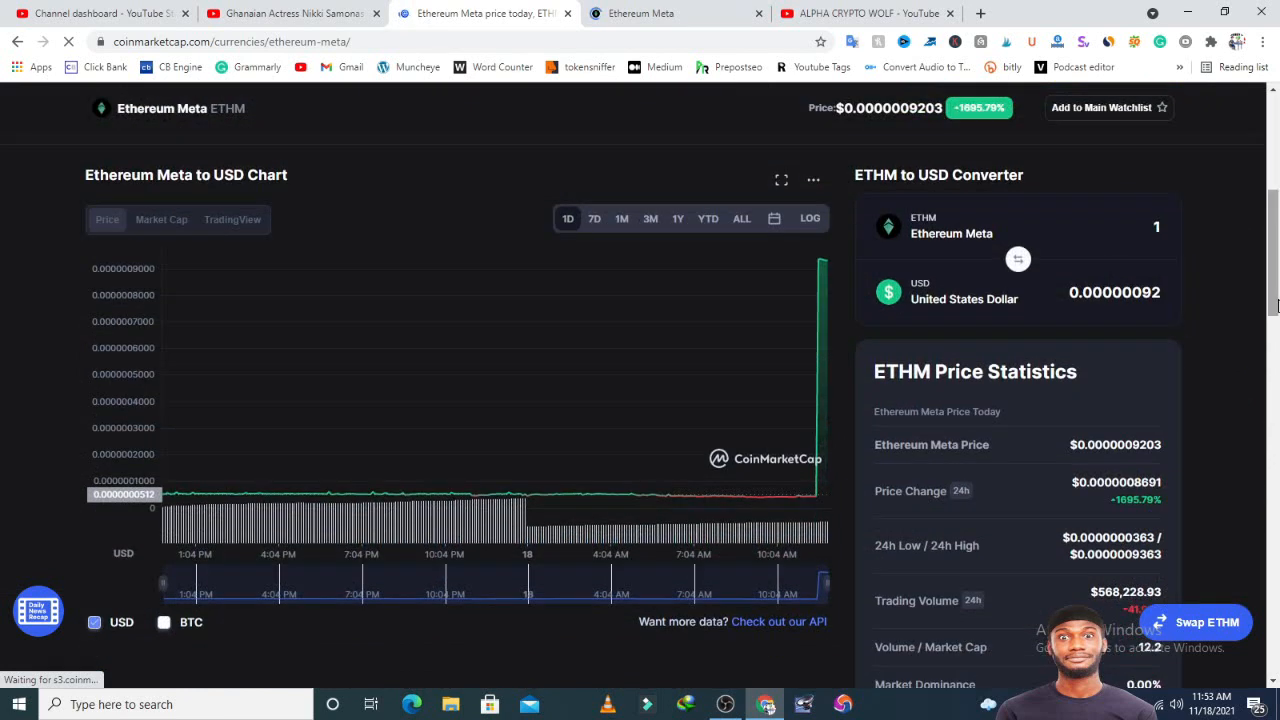
pyautogui.moveTo(715, 278)
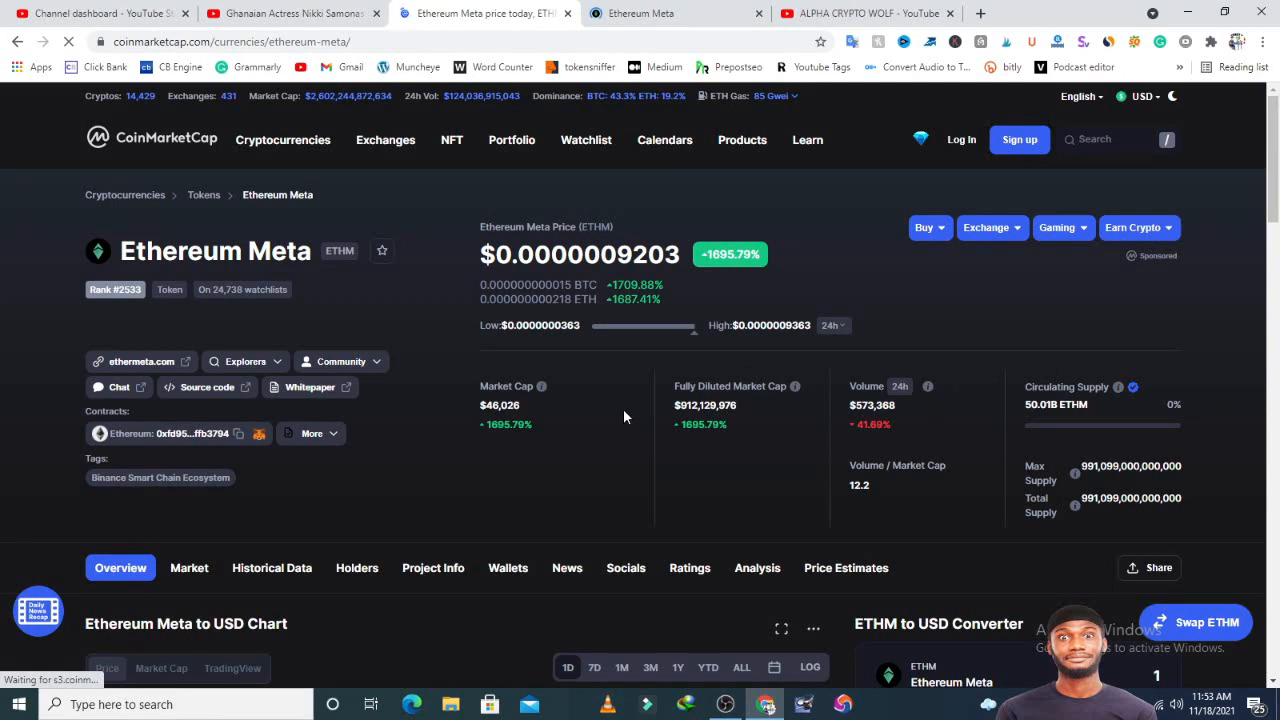
pyautogui.moveTo(412, 498)
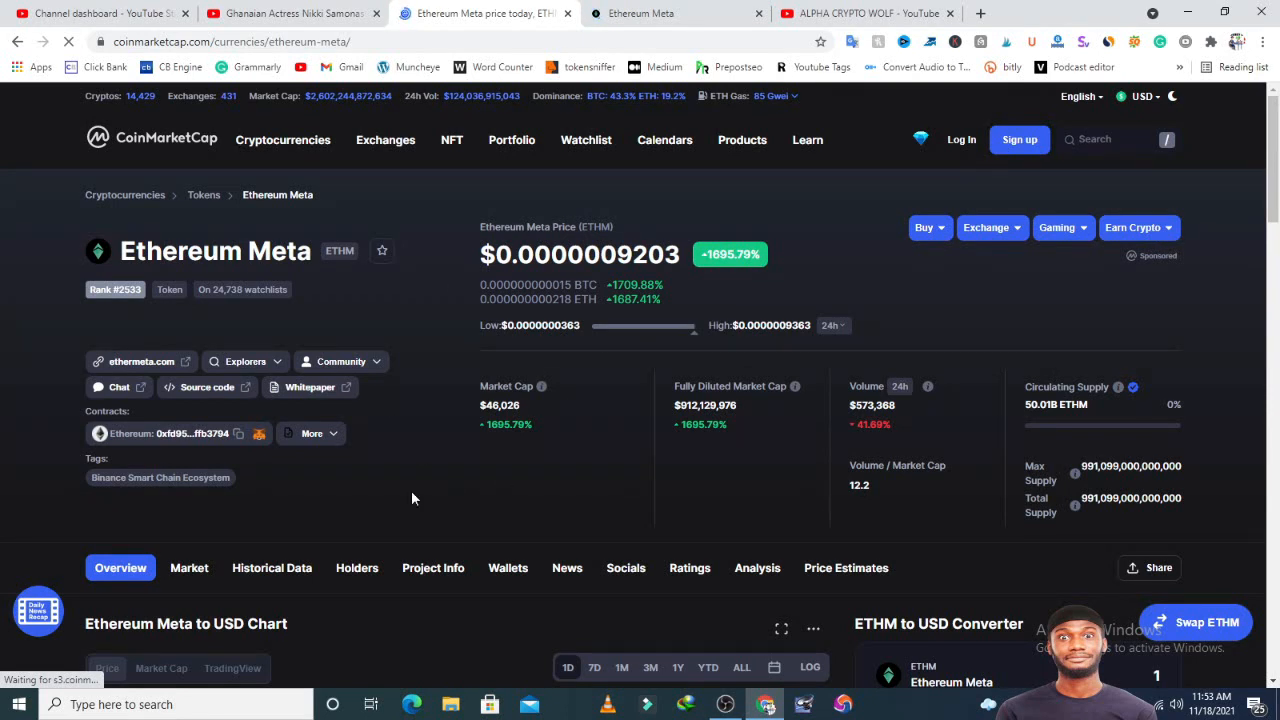
pyautogui.moveTo(557, 491)
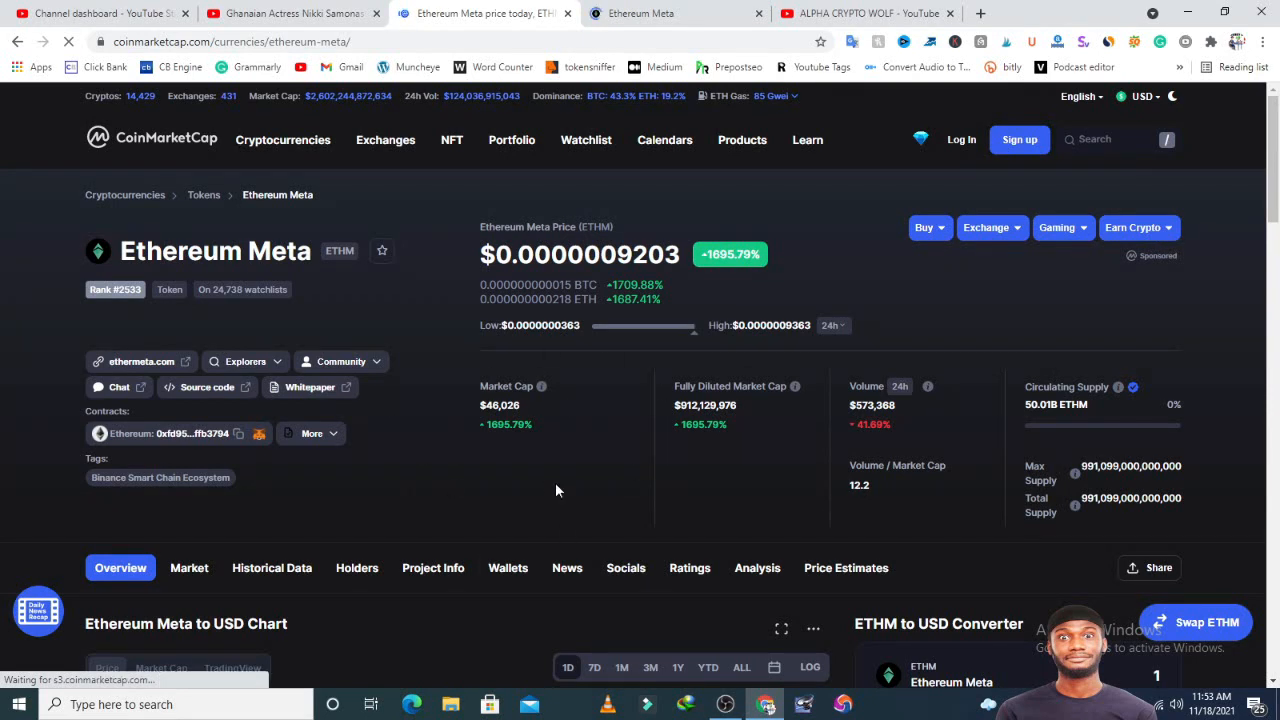
pyautogui.moveTo(394, 461)
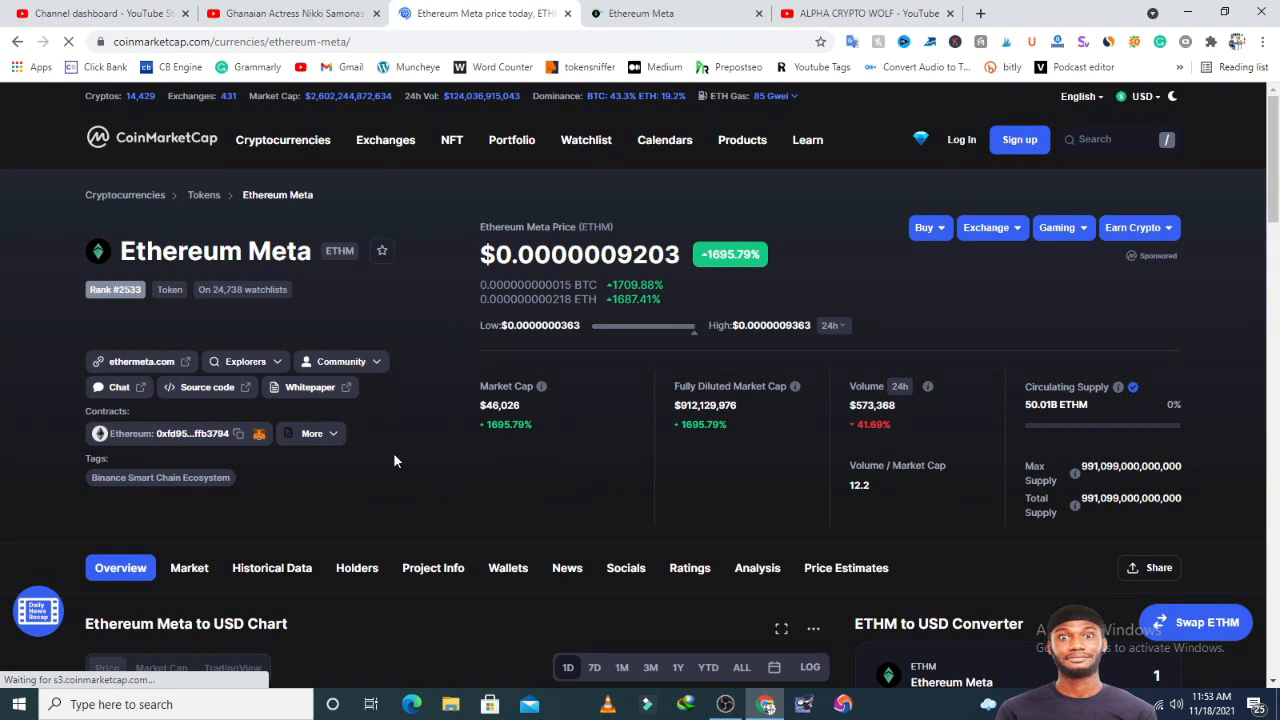
pyautogui.moveTo(836, 391)
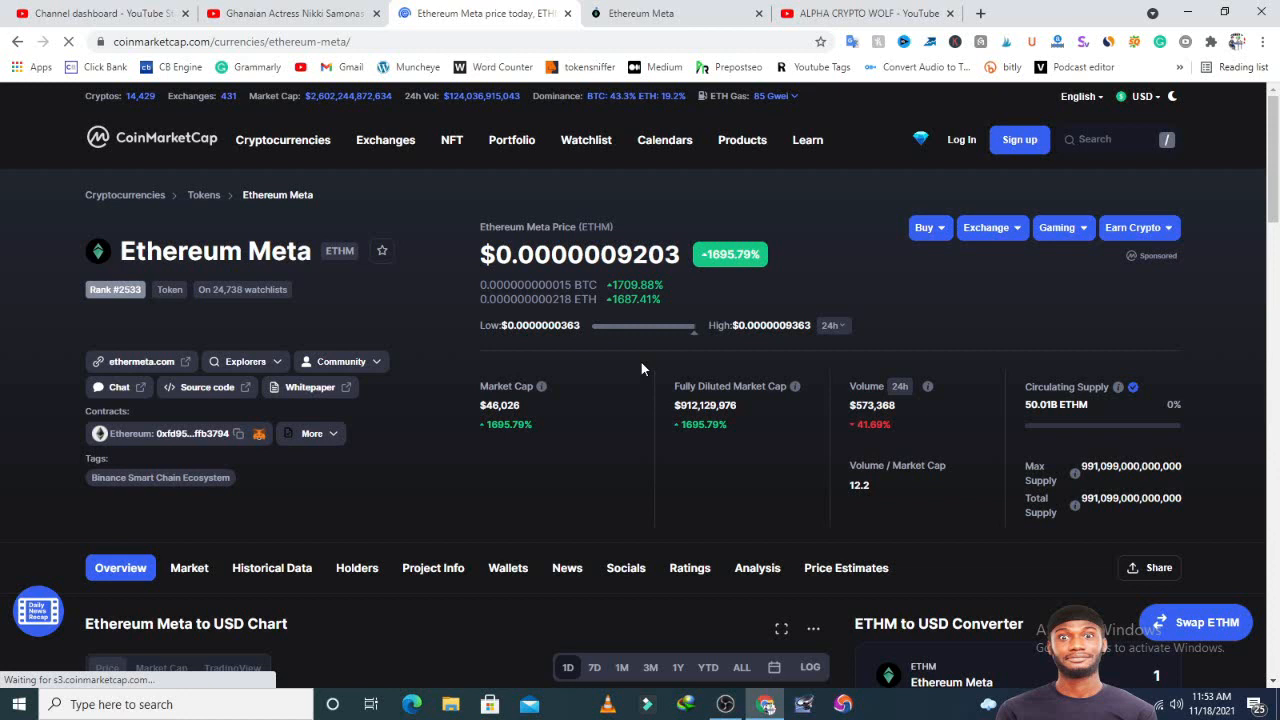
pyautogui.moveTo(690, 353)
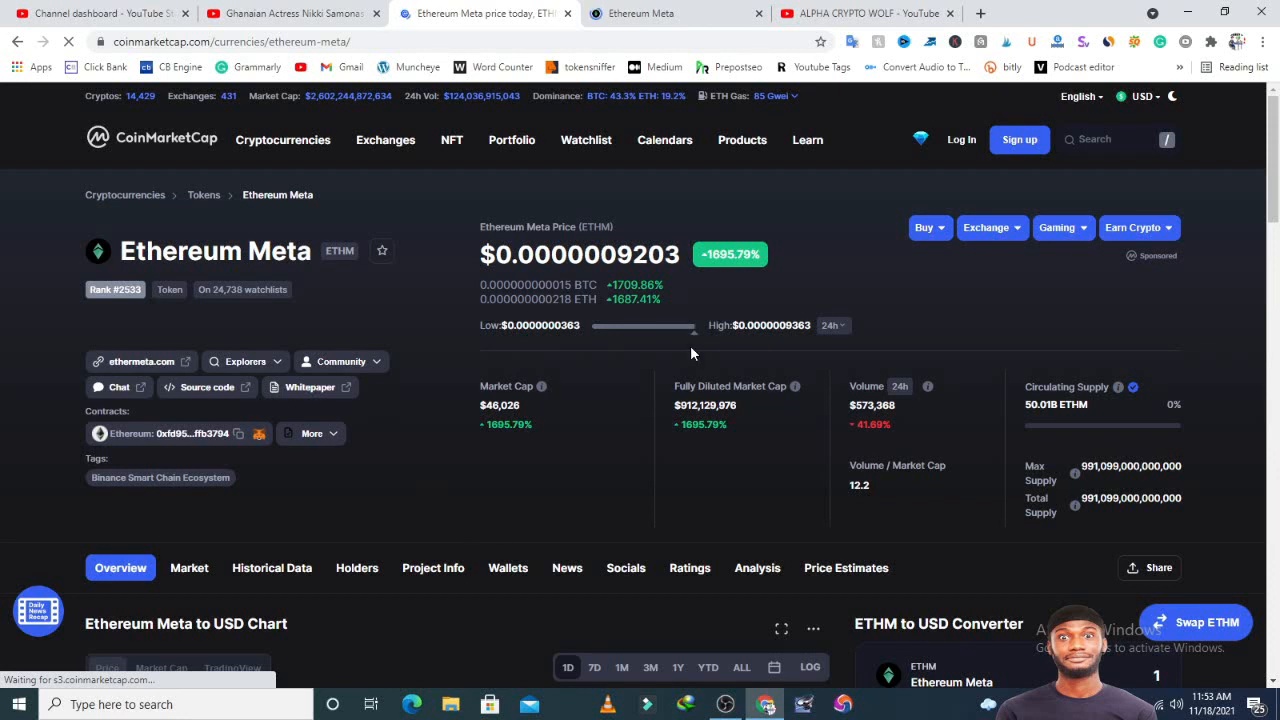
pyautogui.scroll(-3)
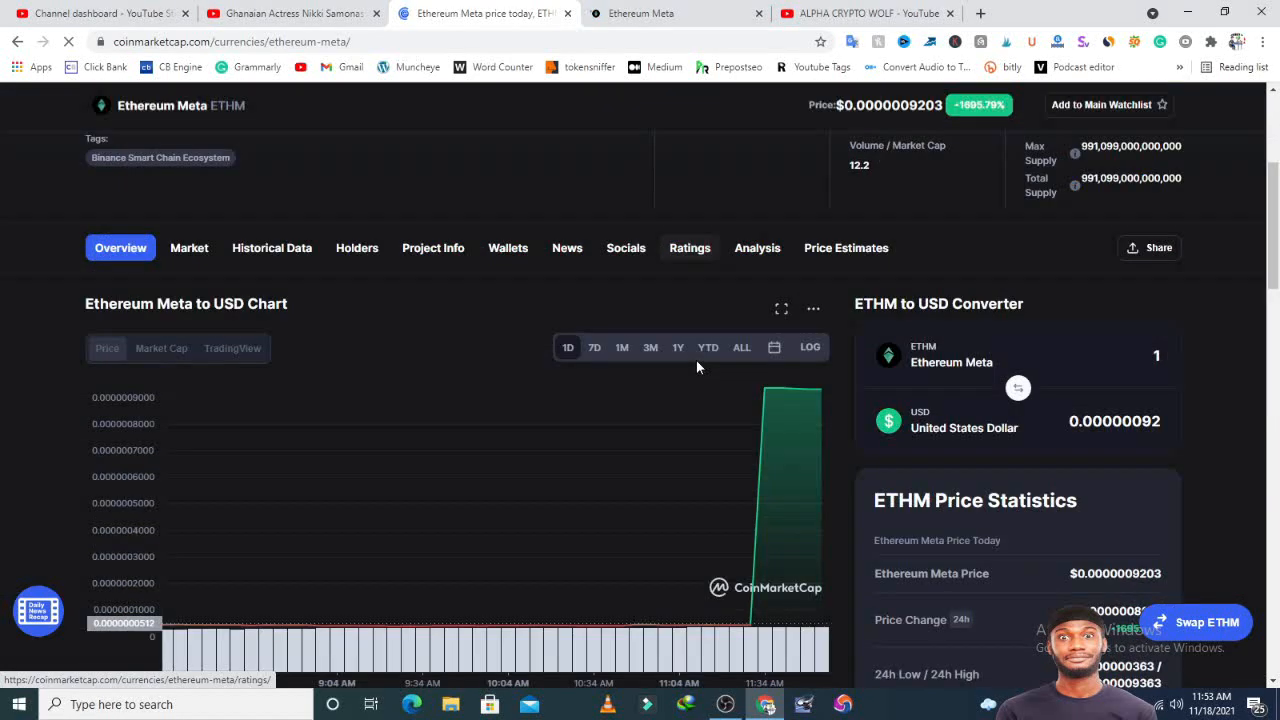
pyautogui.scroll(-3)
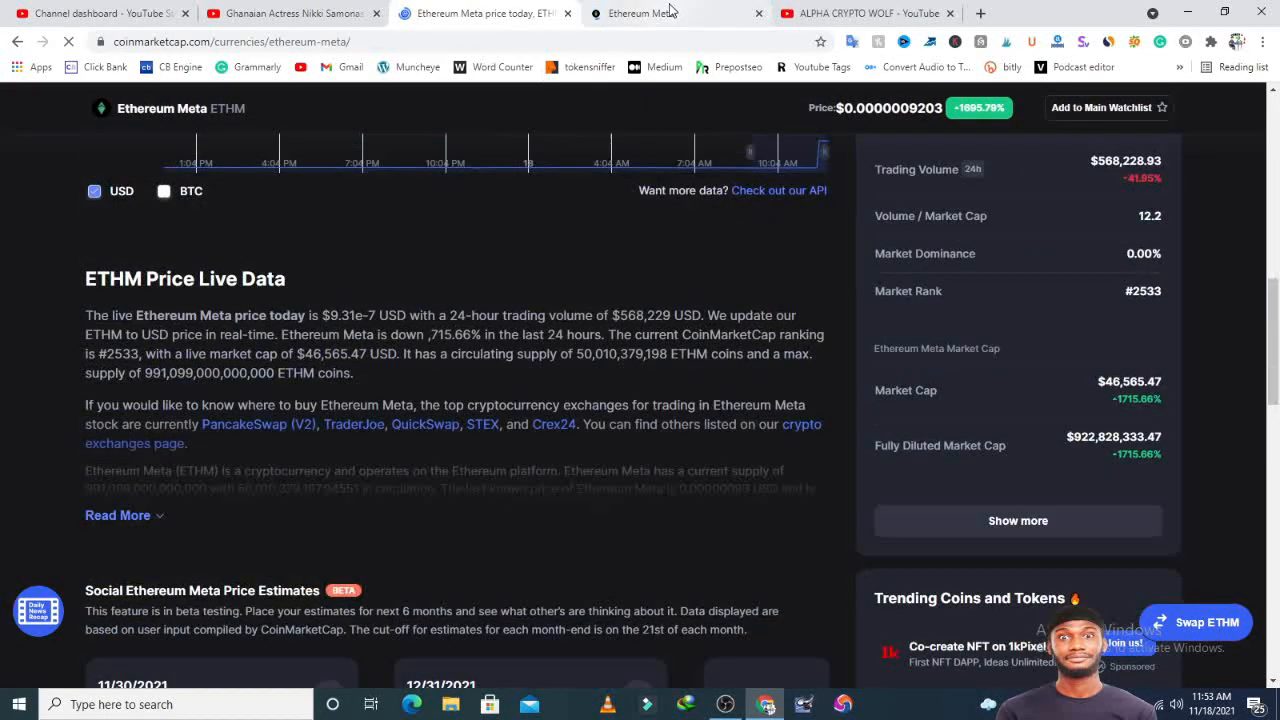
# Switch to ethermeta.com and scroll from the hero banner to Coin Specifications.
pyautogui.click(677, 13)
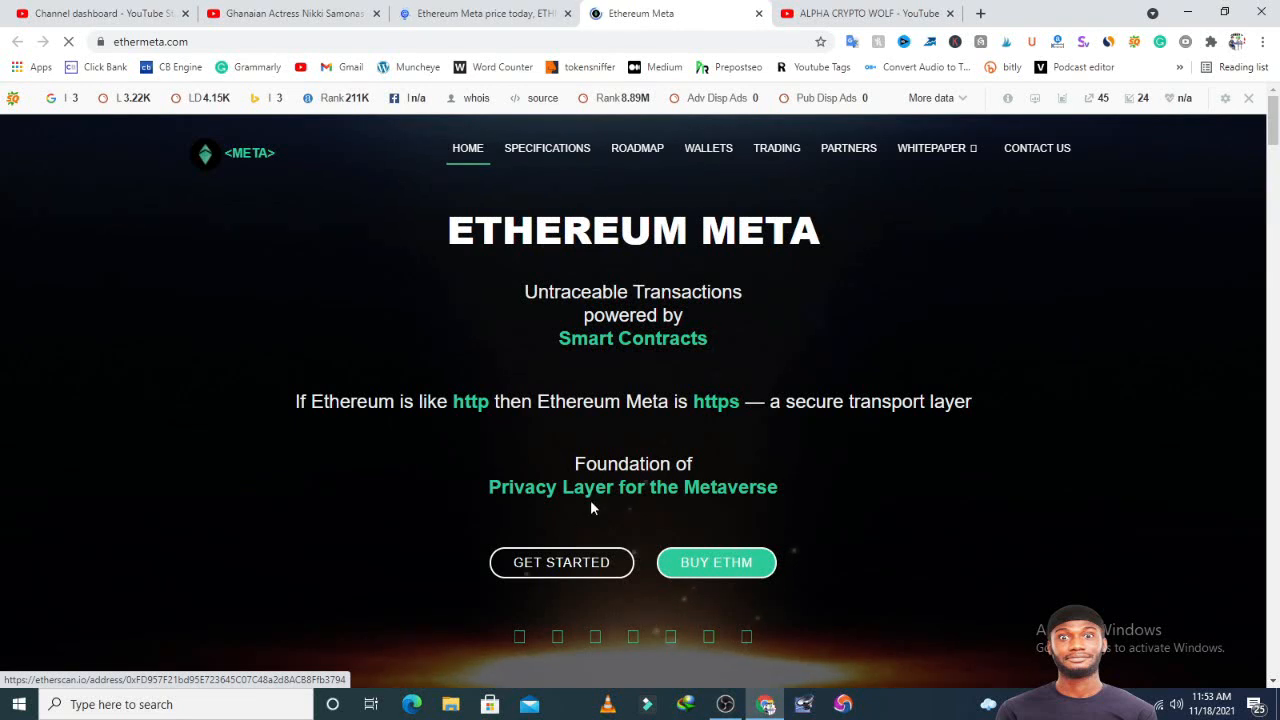
pyautogui.moveTo(768, 518)
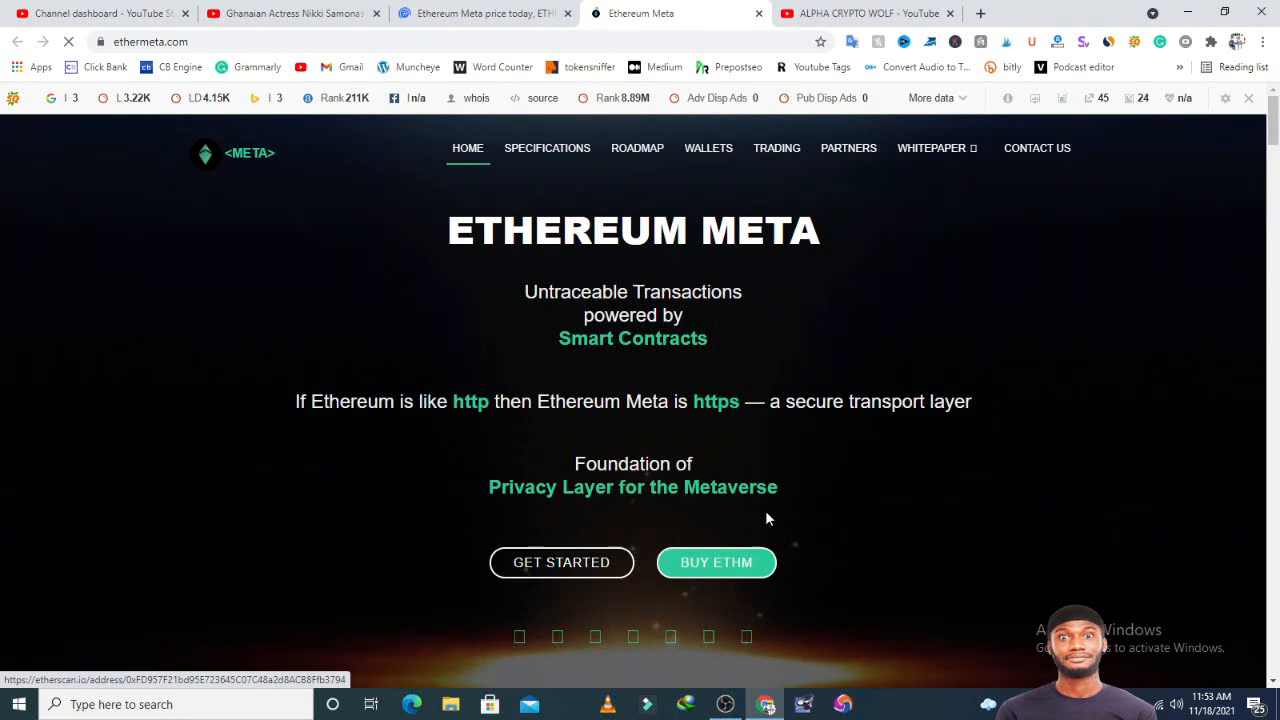
pyautogui.scroll(-3)
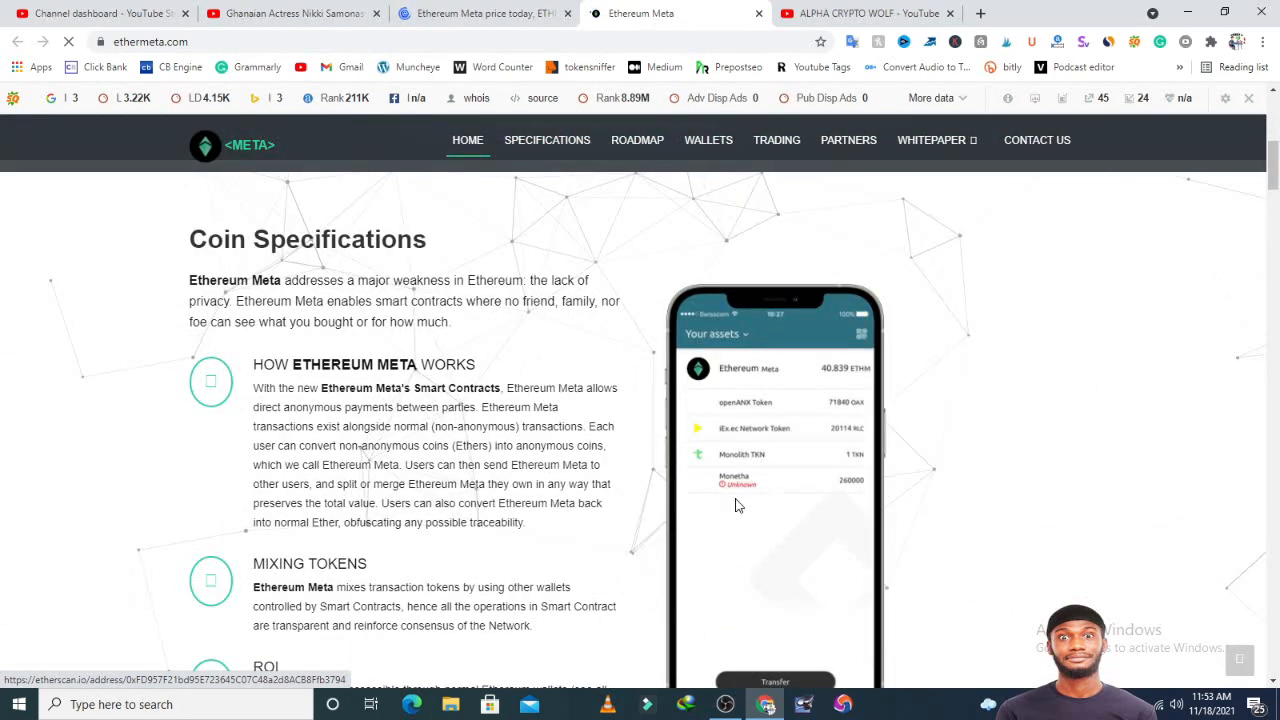
pyautogui.scroll(-3)
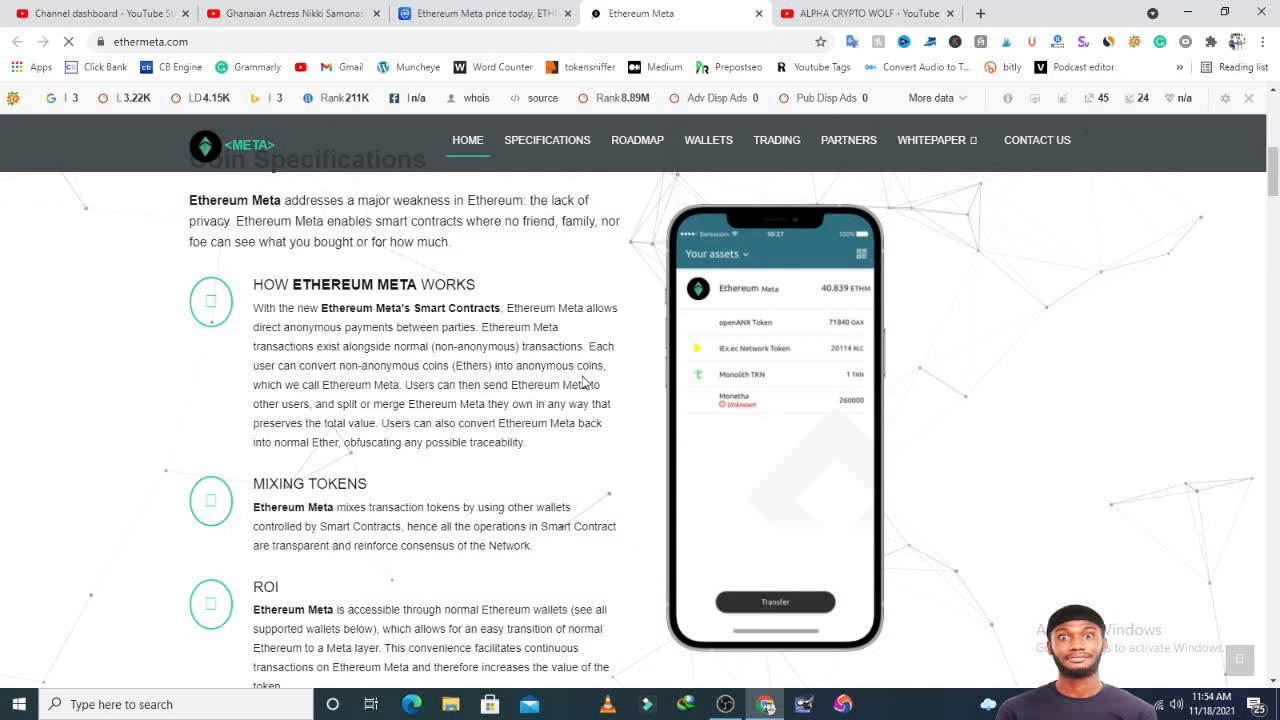
pyautogui.moveTo(613, 420)
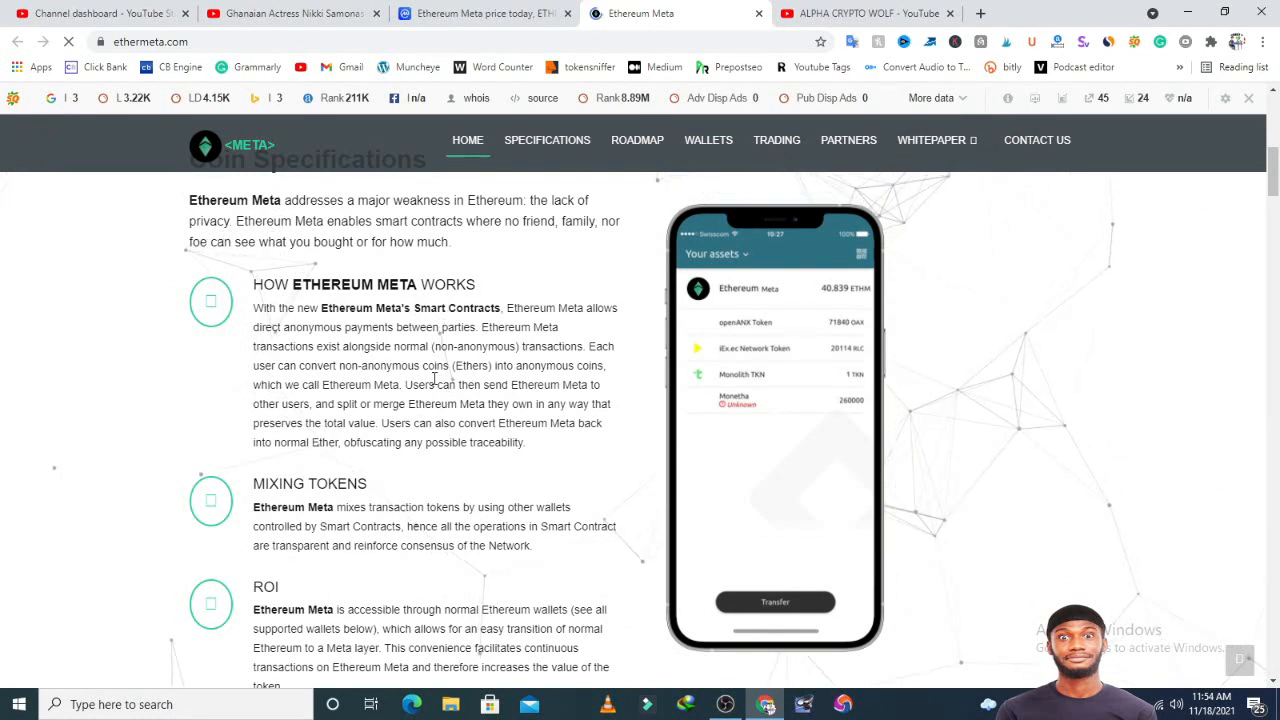
pyautogui.scroll(-3)
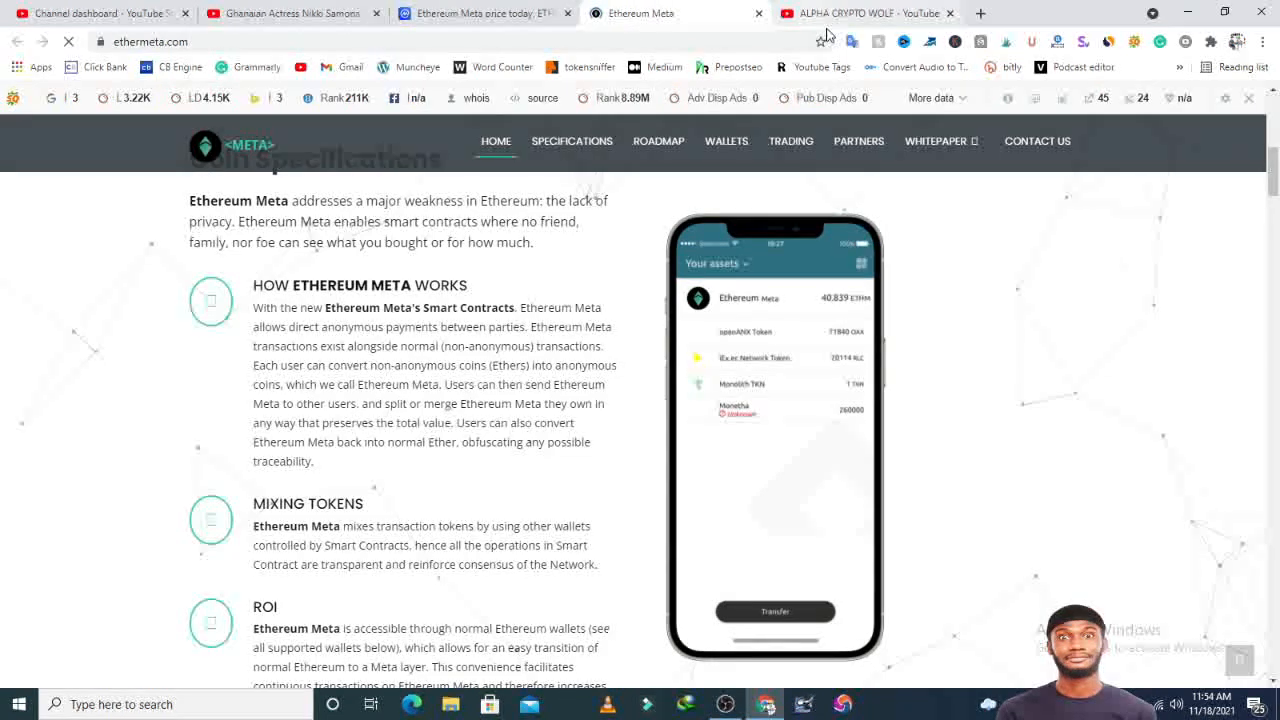
# Scroll the channel's Videos grid and play 'ETHEREUM META TOKEN GAINS'.
pyautogui.click(865, 13)
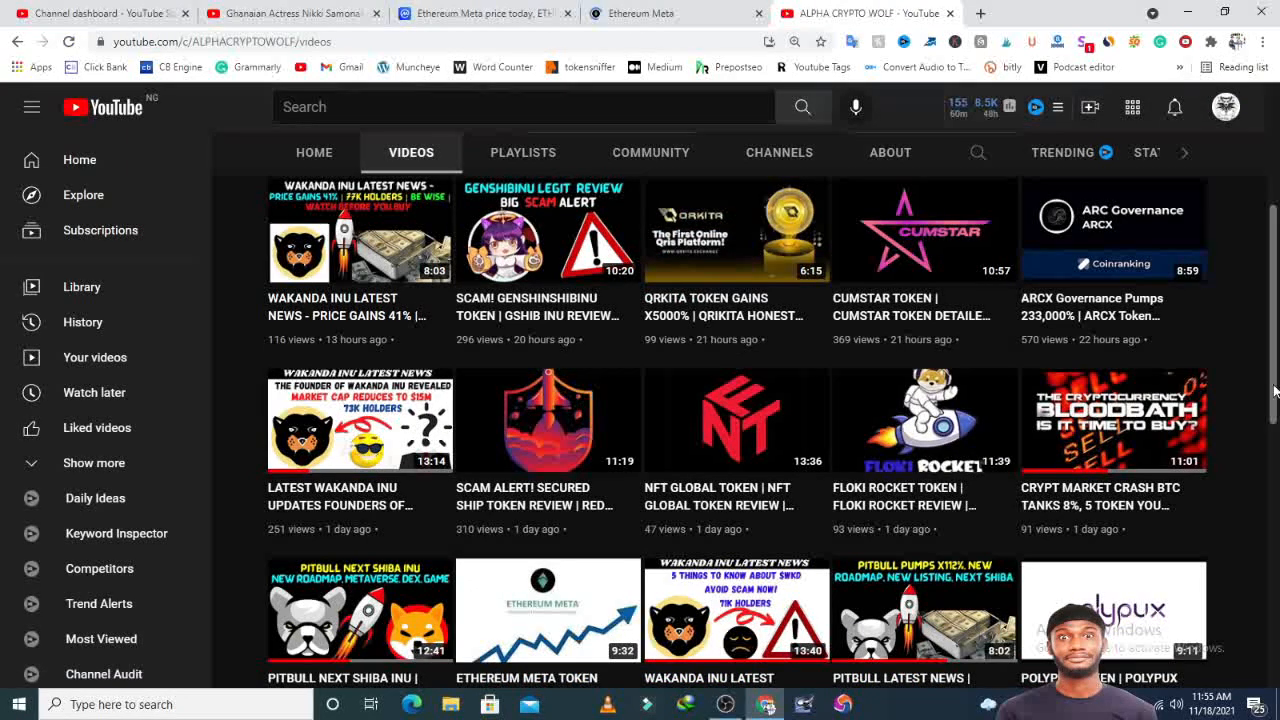
pyautogui.scroll(-3)
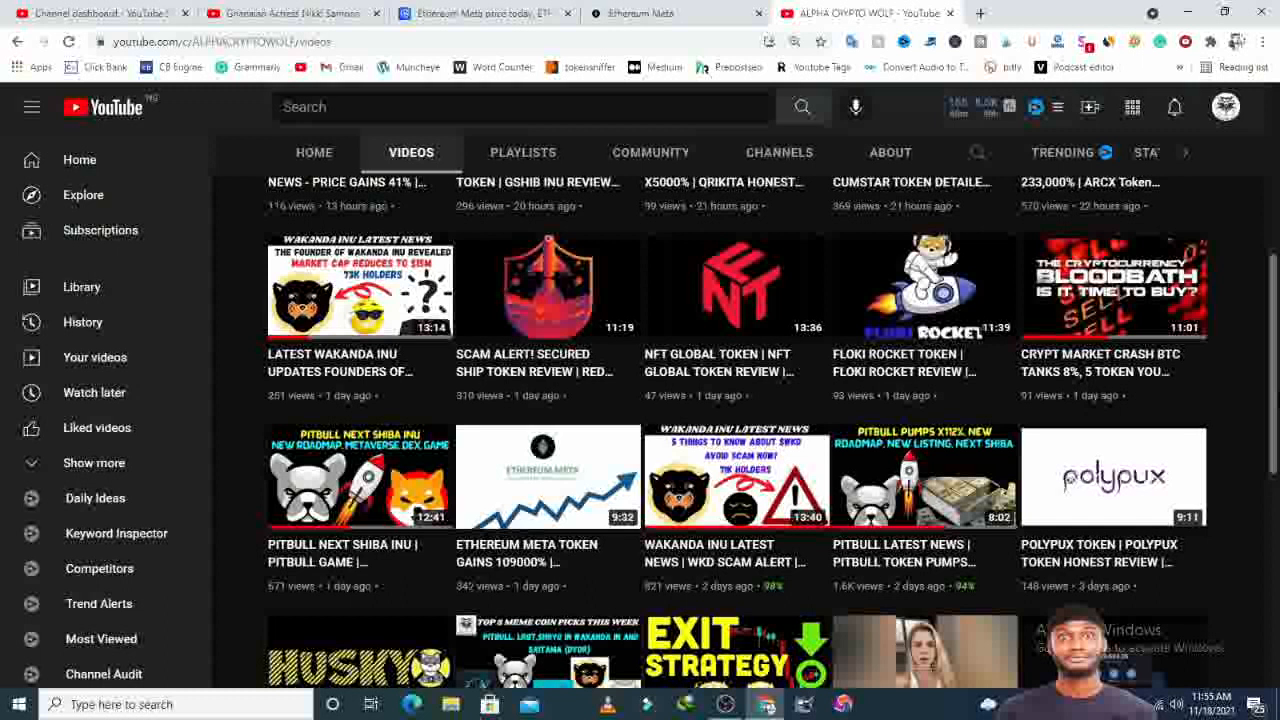
pyautogui.scroll(-3)
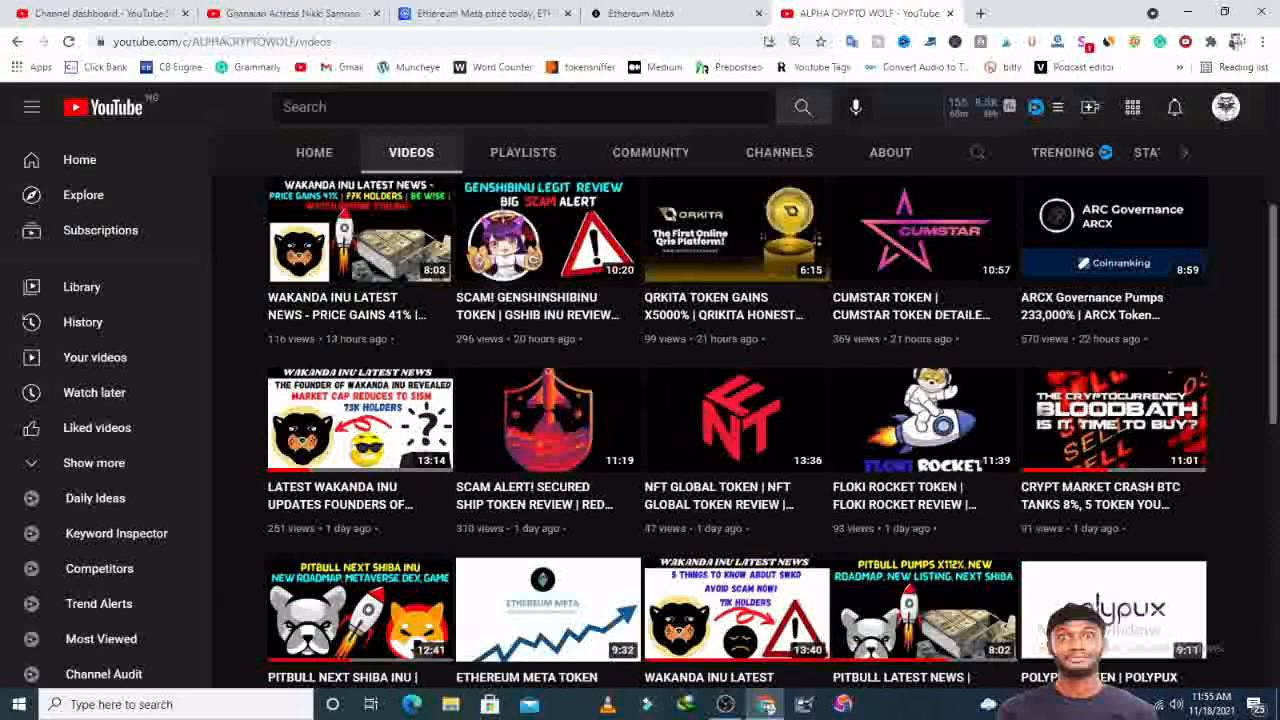
pyautogui.scroll(-3)
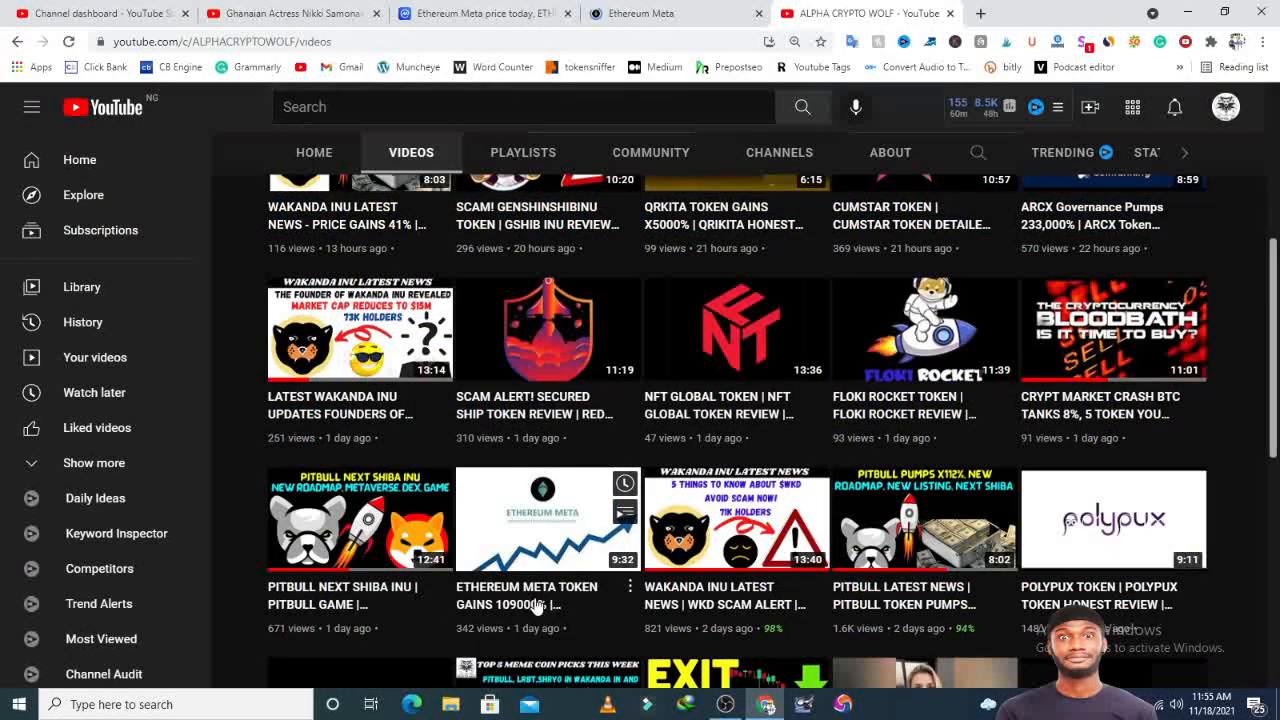
pyautogui.click(359, 518)
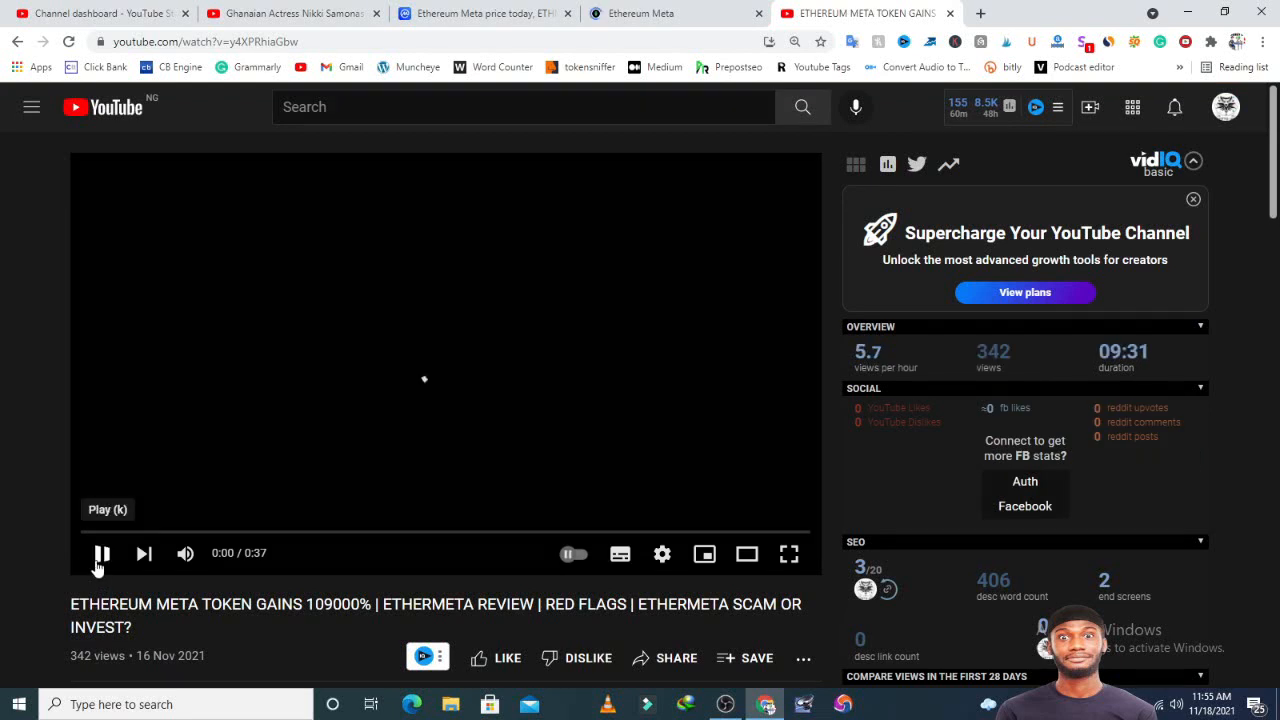
# Pause the video and scroll past description and tags to the scam comments.
pyautogui.click(102, 553)
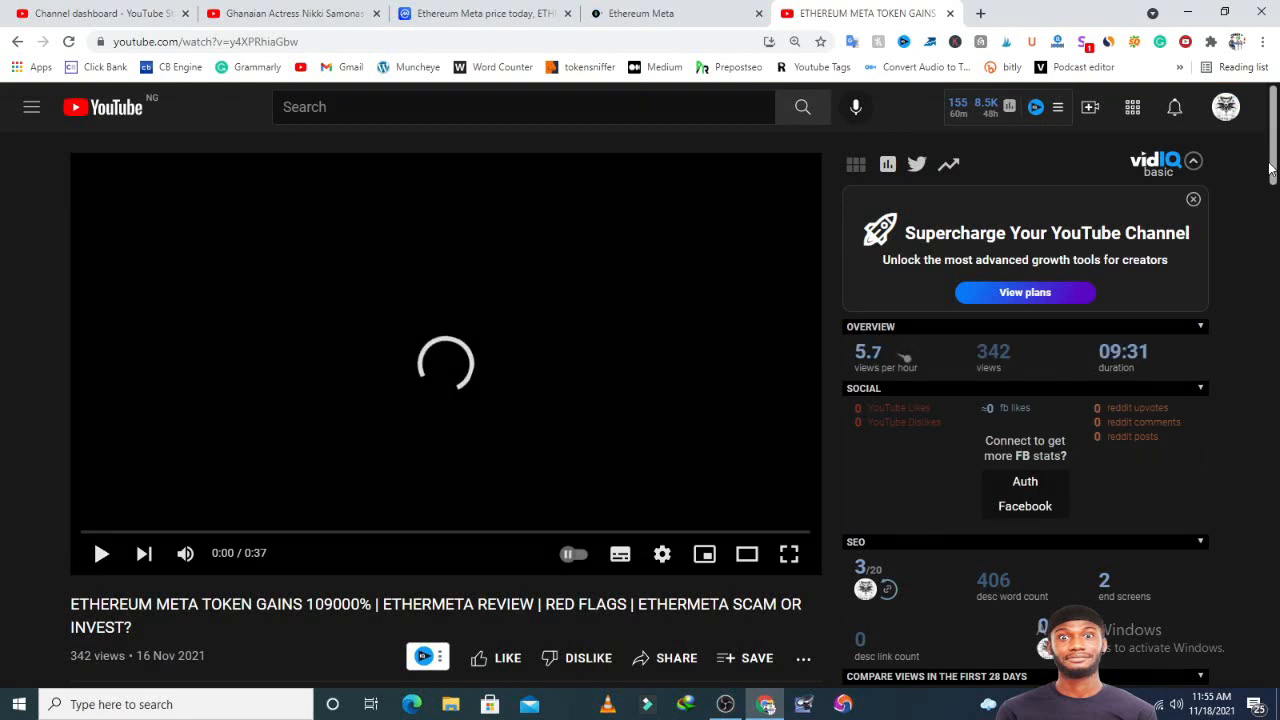
pyautogui.scroll(-3)
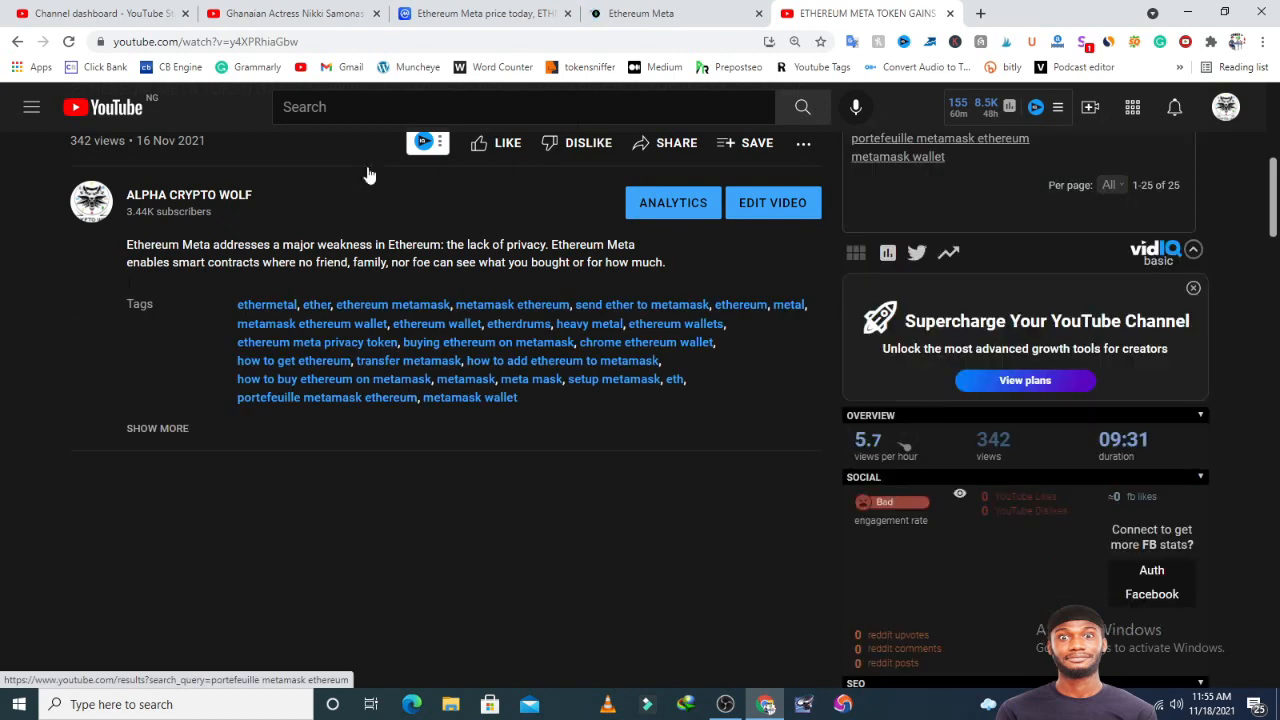
pyautogui.scroll(-3)
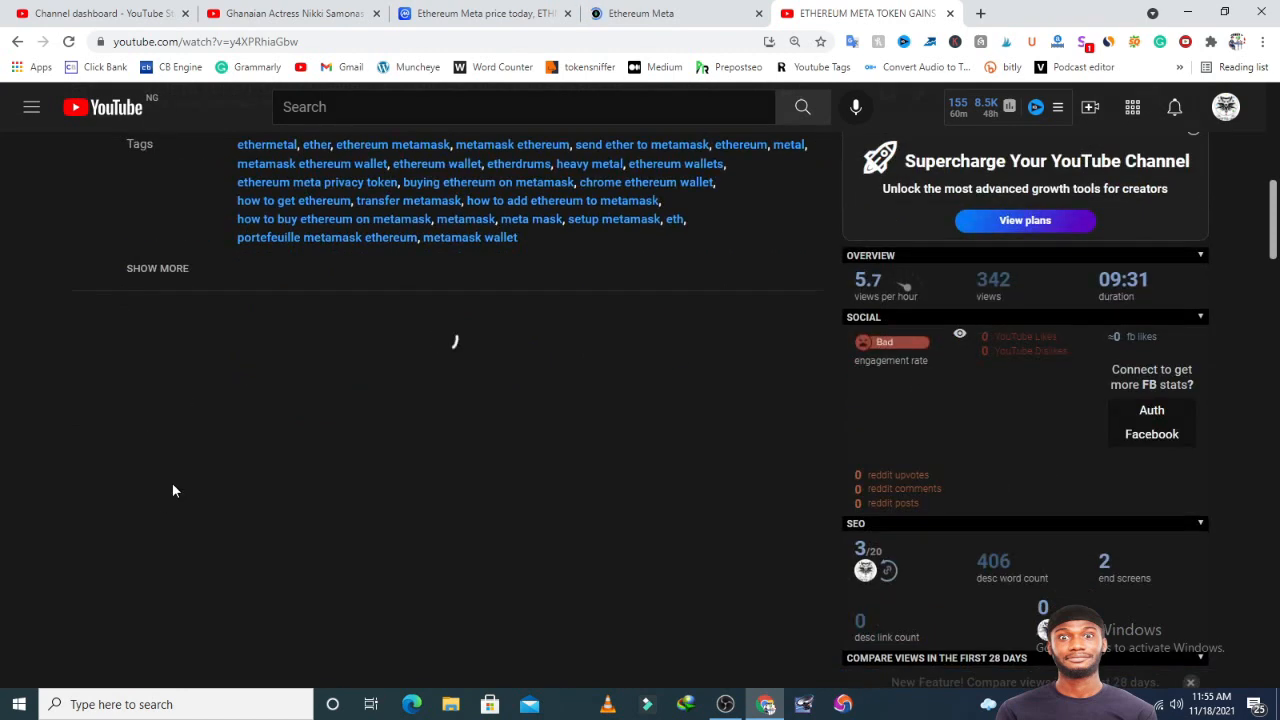
pyautogui.scroll(-3)
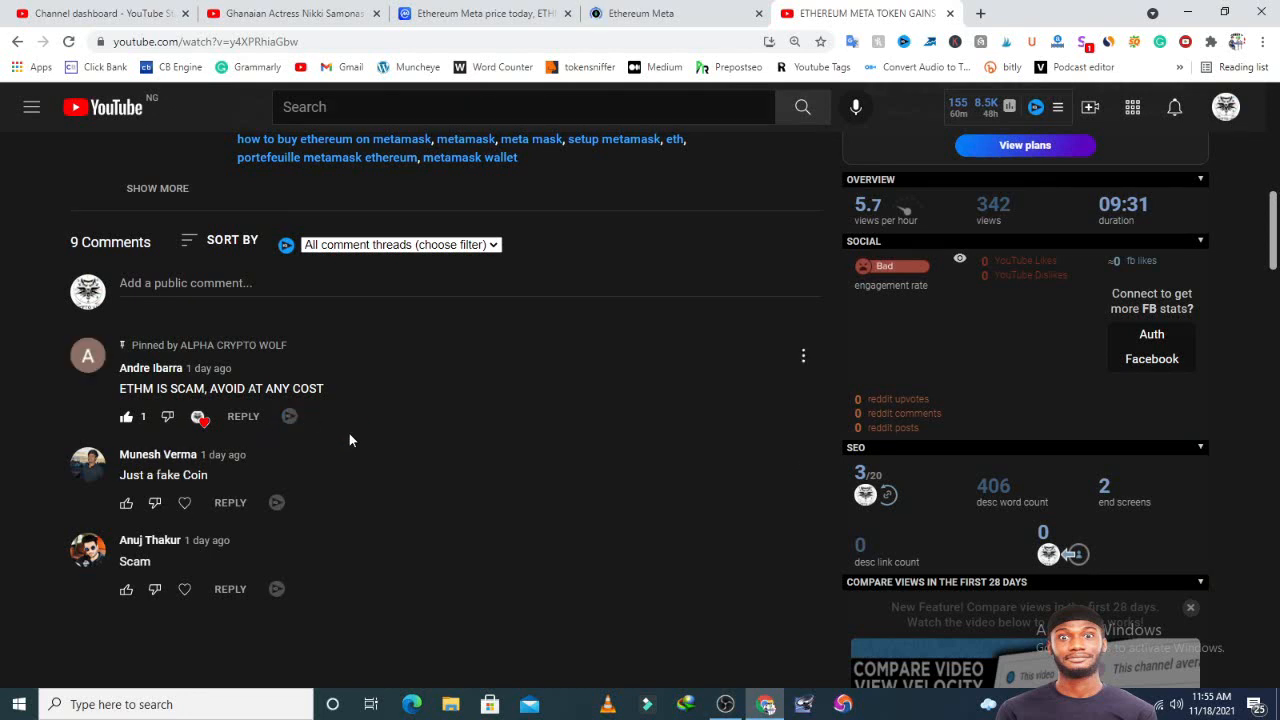
pyautogui.moveTo(167, 513)
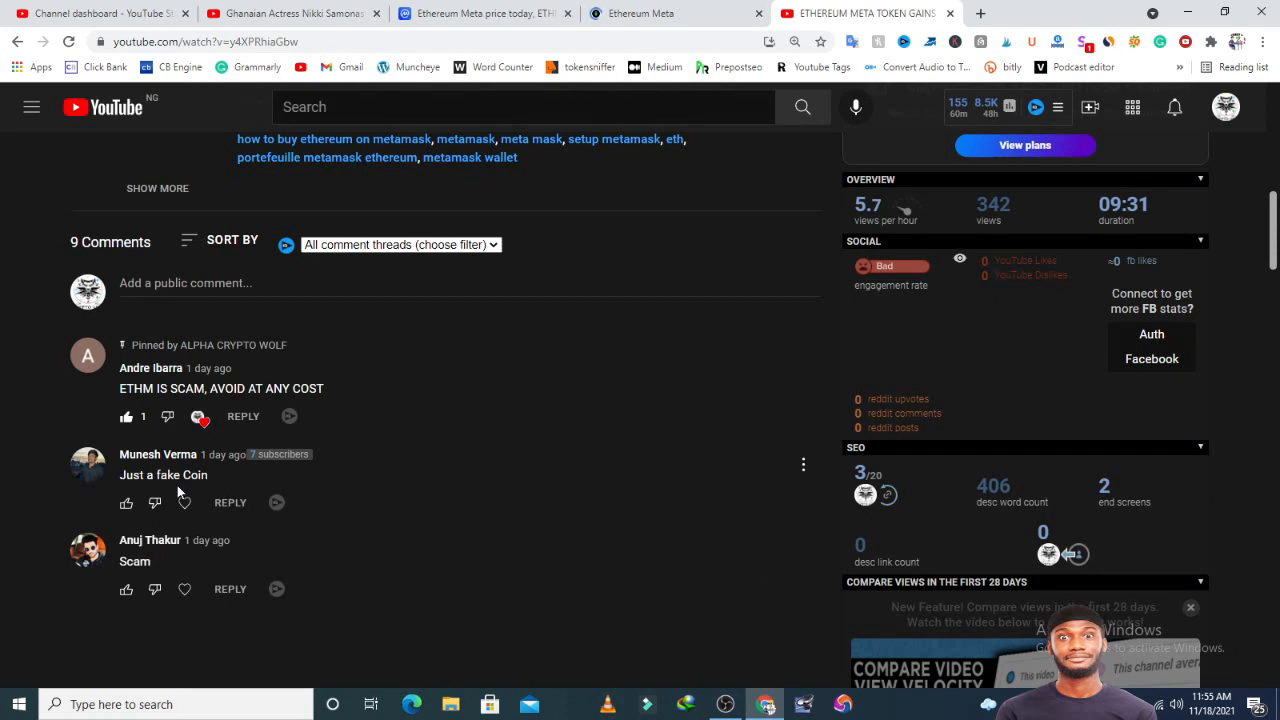
pyautogui.moveTo(320, 580)
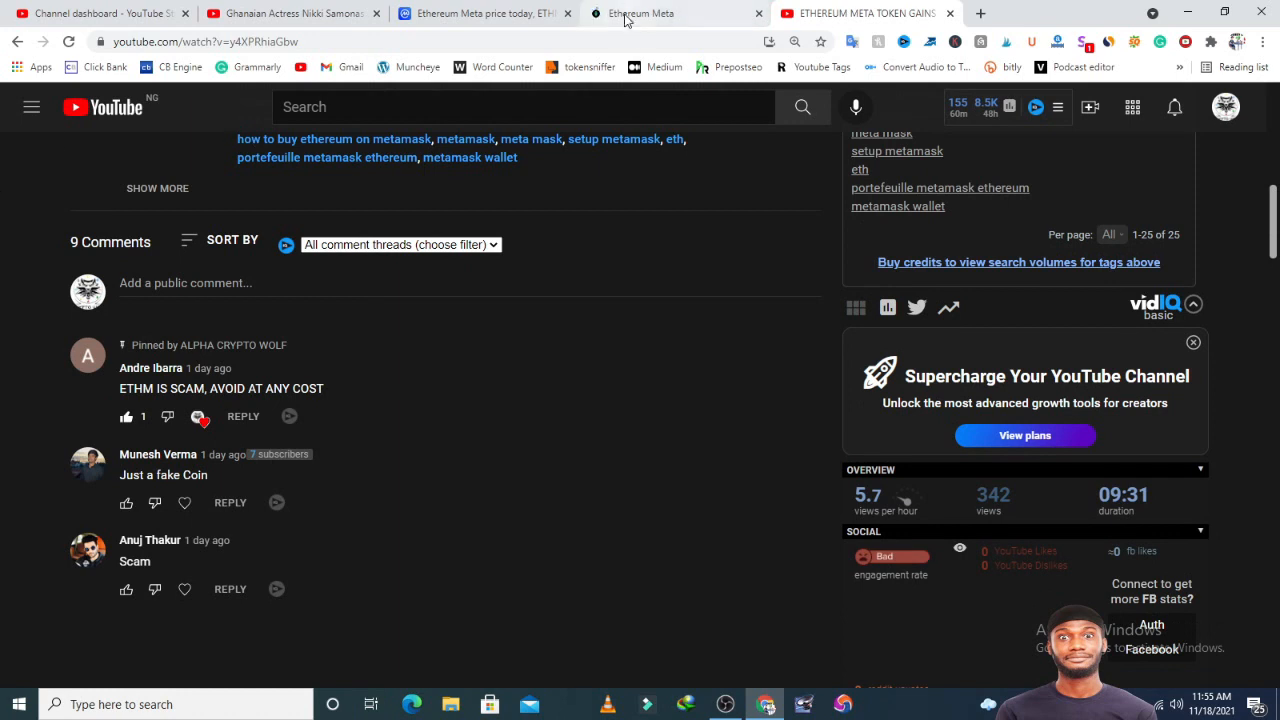
# Back on the CoinMarketCap tab, scroll down to Social Price Estimates.
pyautogui.click(660, 13)
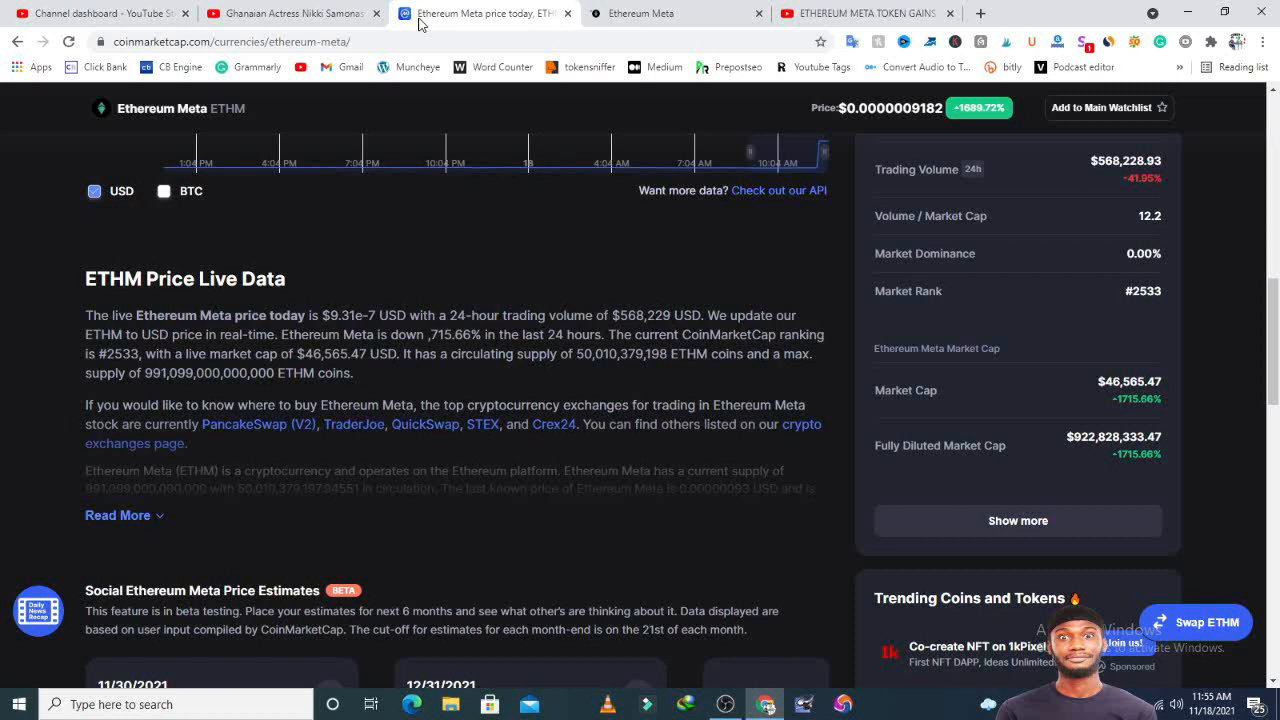
pyautogui.scroll(-3)
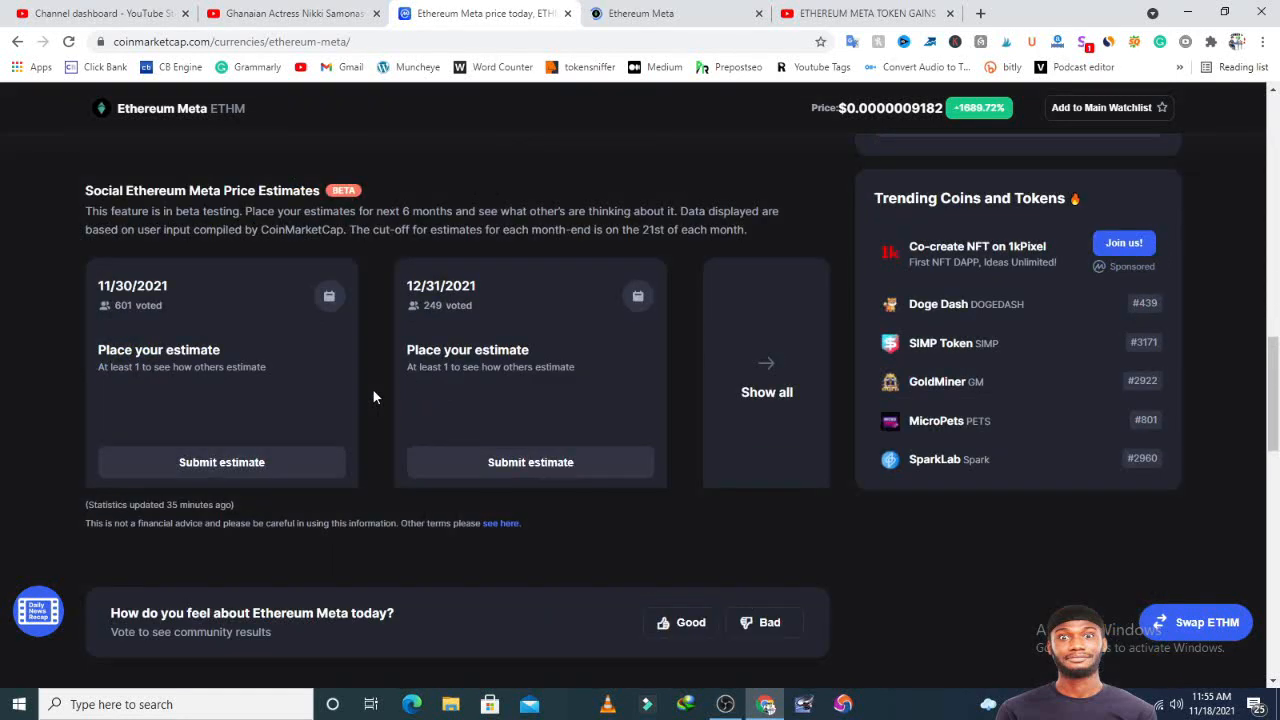